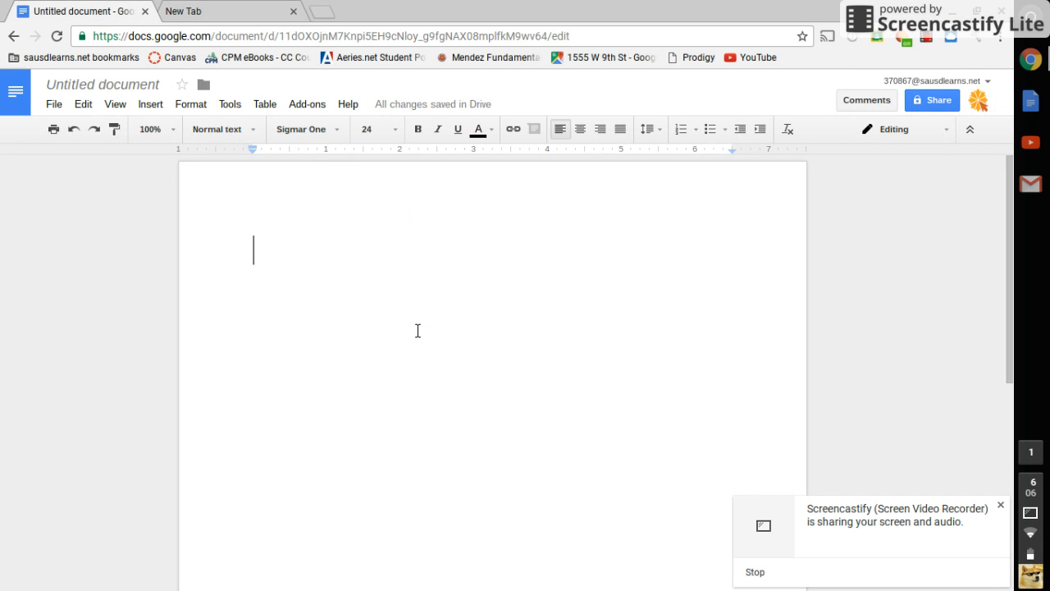
pyautogui.moveTo(467, 374)
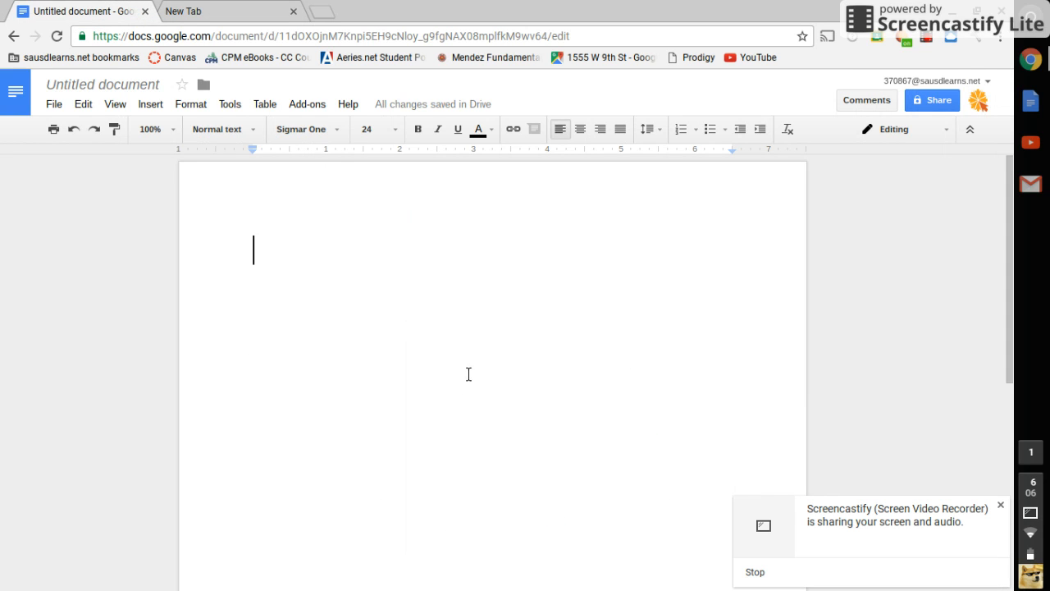
# Type the intro 'Hello youtube Today I will show you how to change the google logo…' ending ':-)!'
pyautogui.write('Hello youtube Today I will show you how to change the google logo and customize however you want')
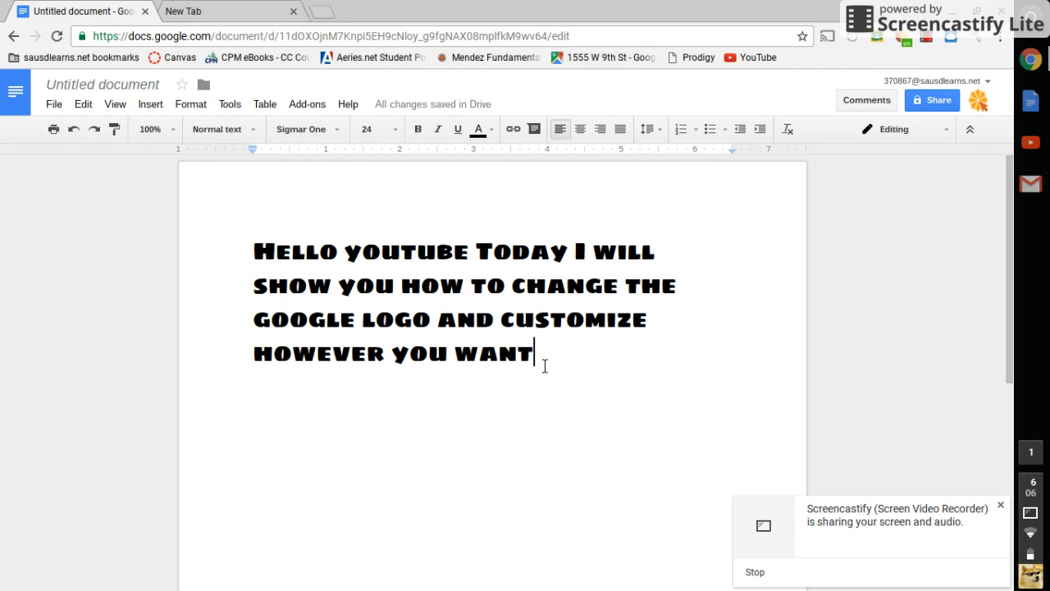
pyautogui.write(';')
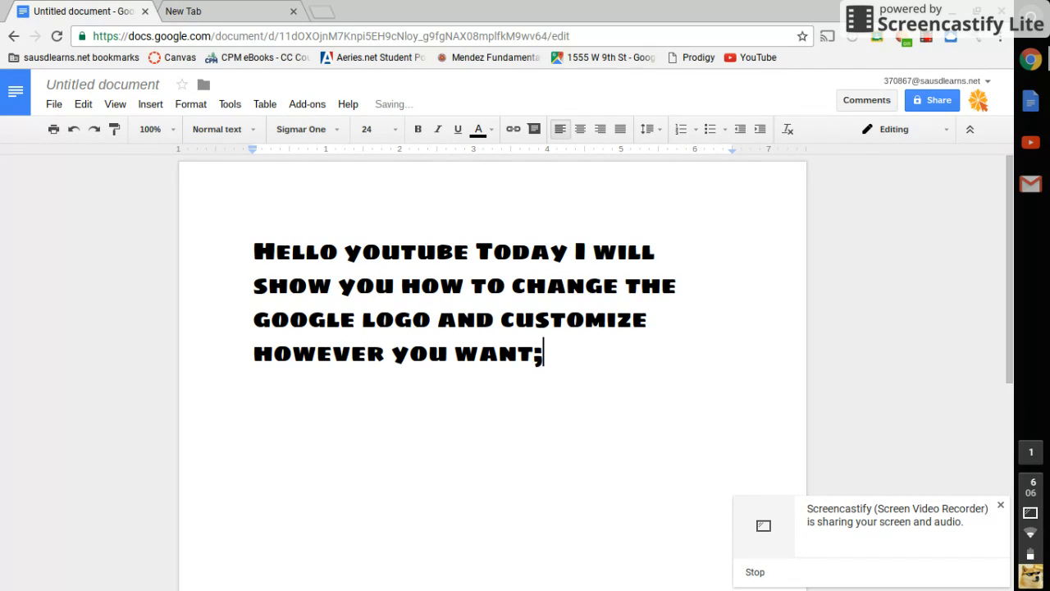
pyautogui.write(':-)')
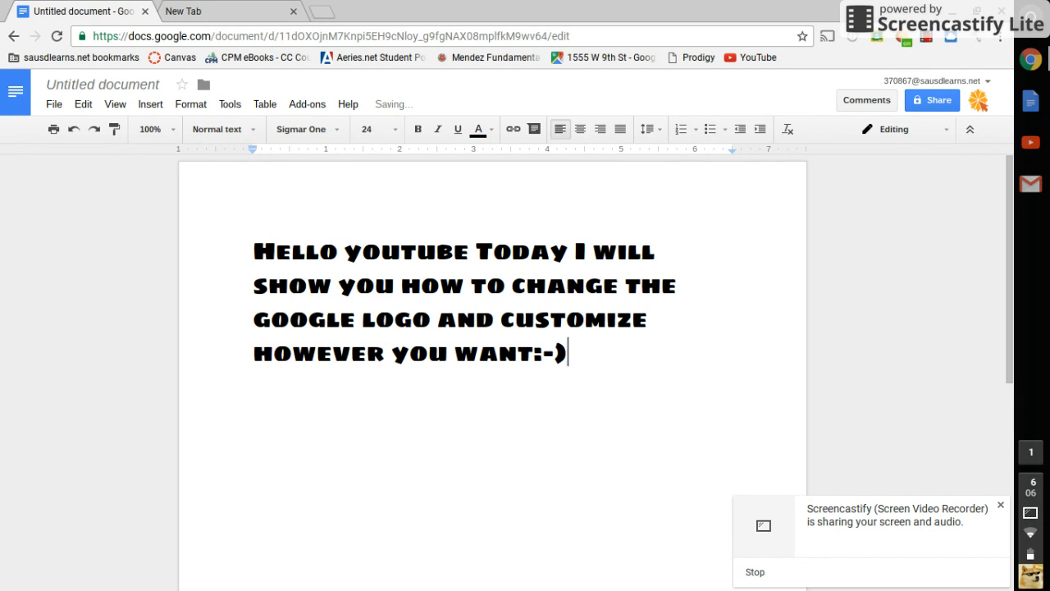
pyautogui.write('!')
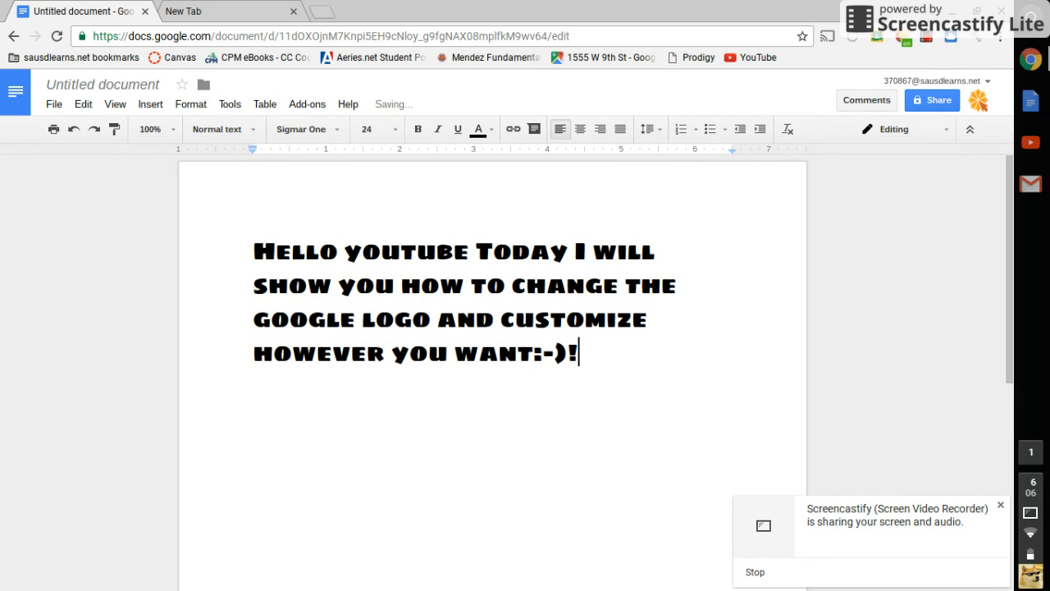
pyautogui.moveTo(215, 9)
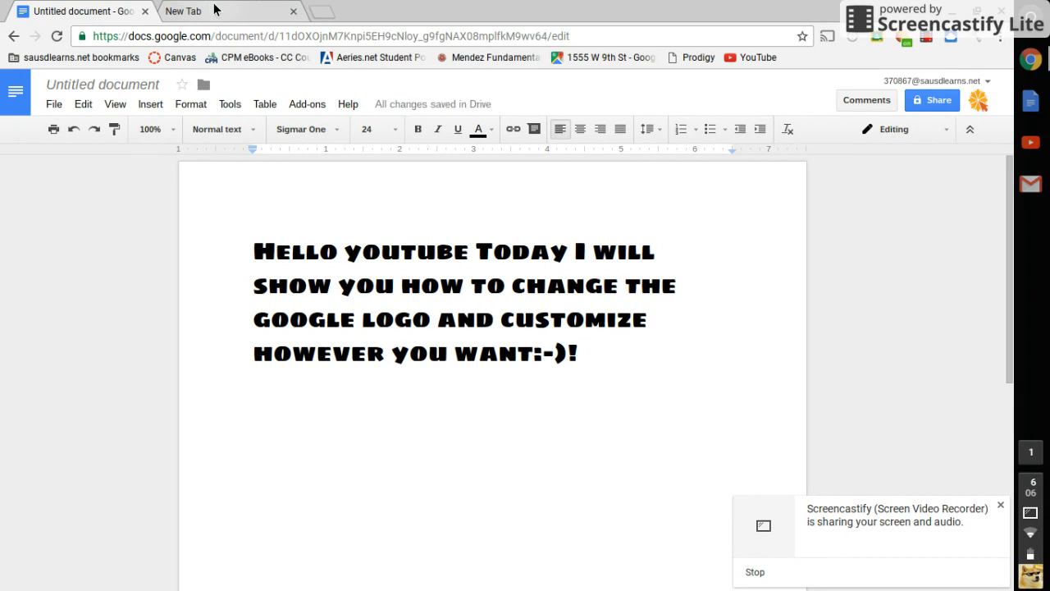
# Clear the page and write 'The first thing u do is open up chrome store'
pyautogui.press('Backspace')
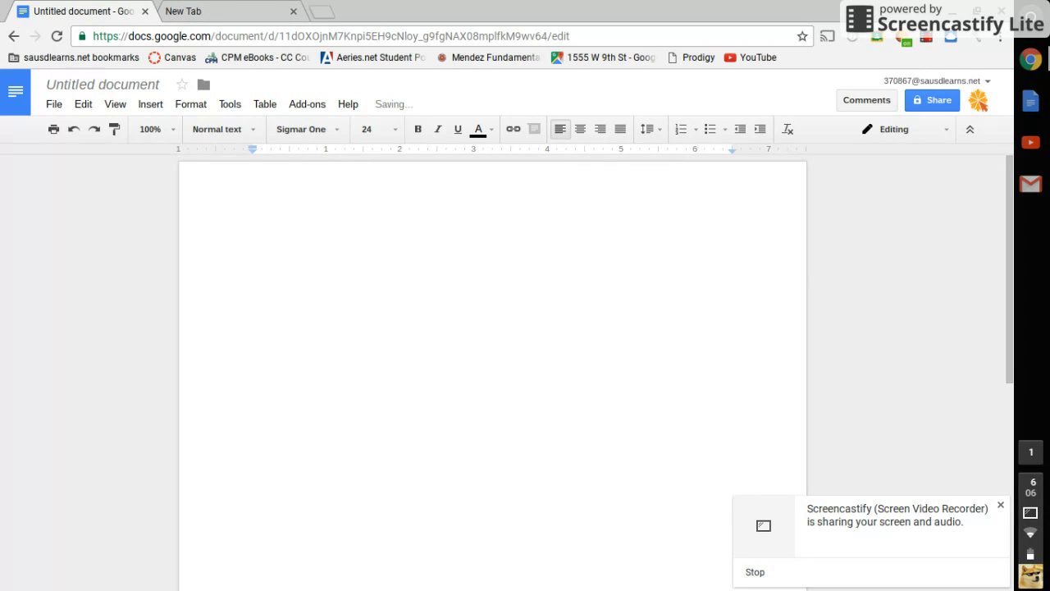
pyautogui.write('The firs')
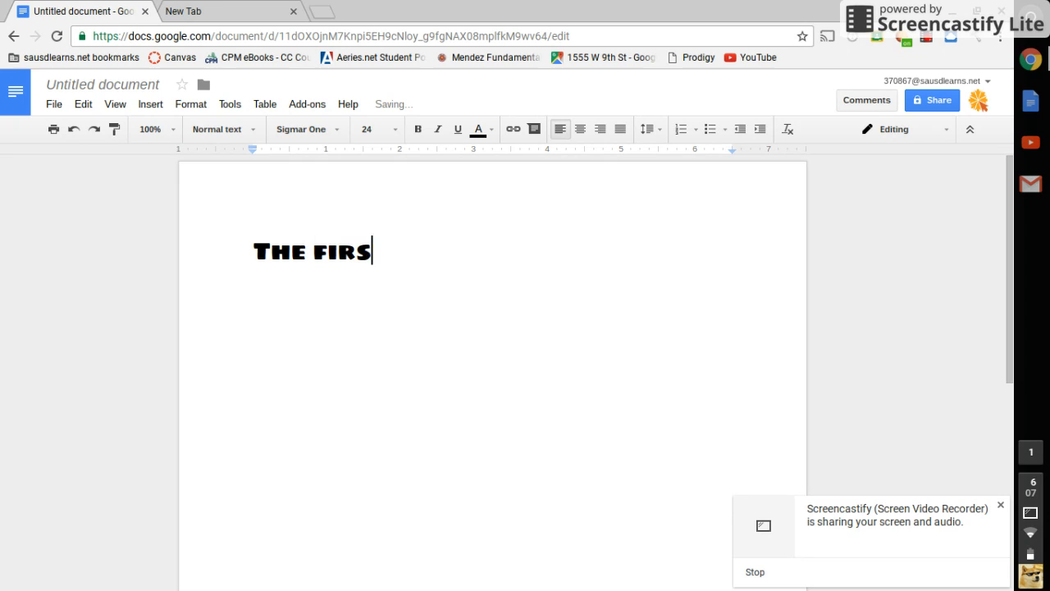
pyautogui.write('T THING')
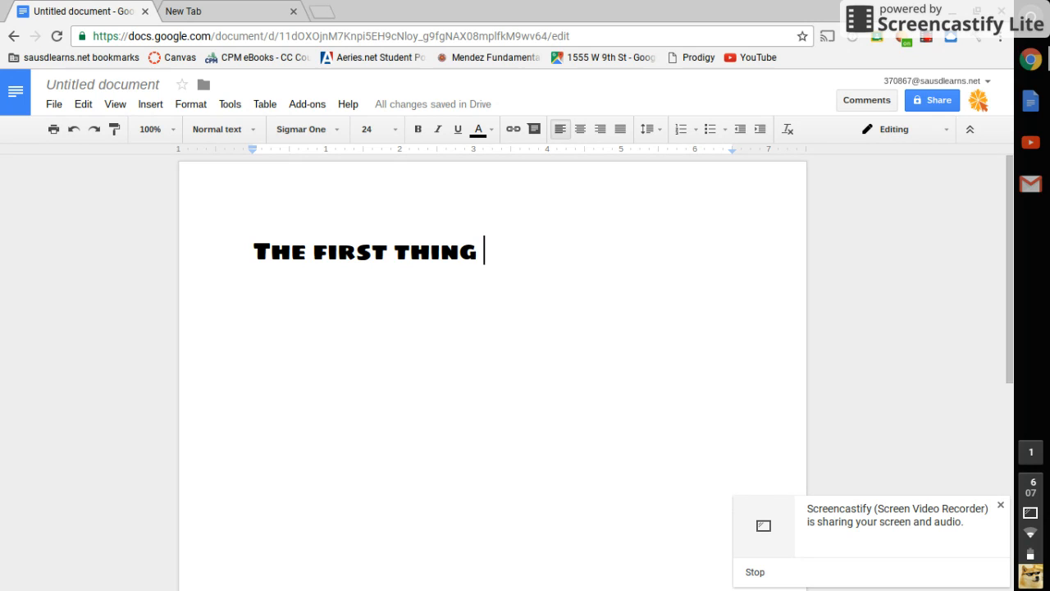
pyautogui.write('u do is')
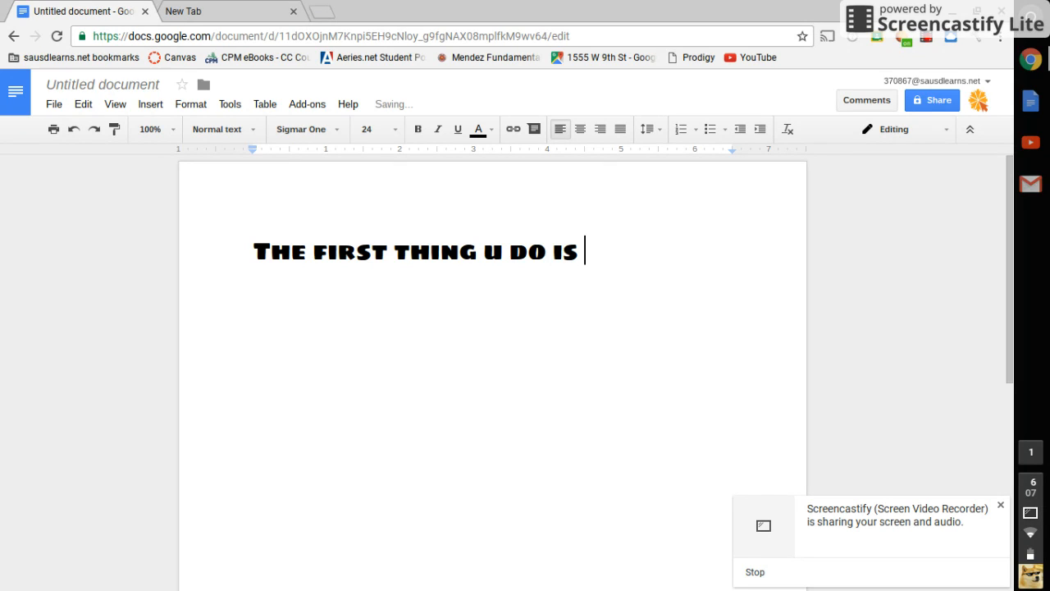
pyautogui.write('open')
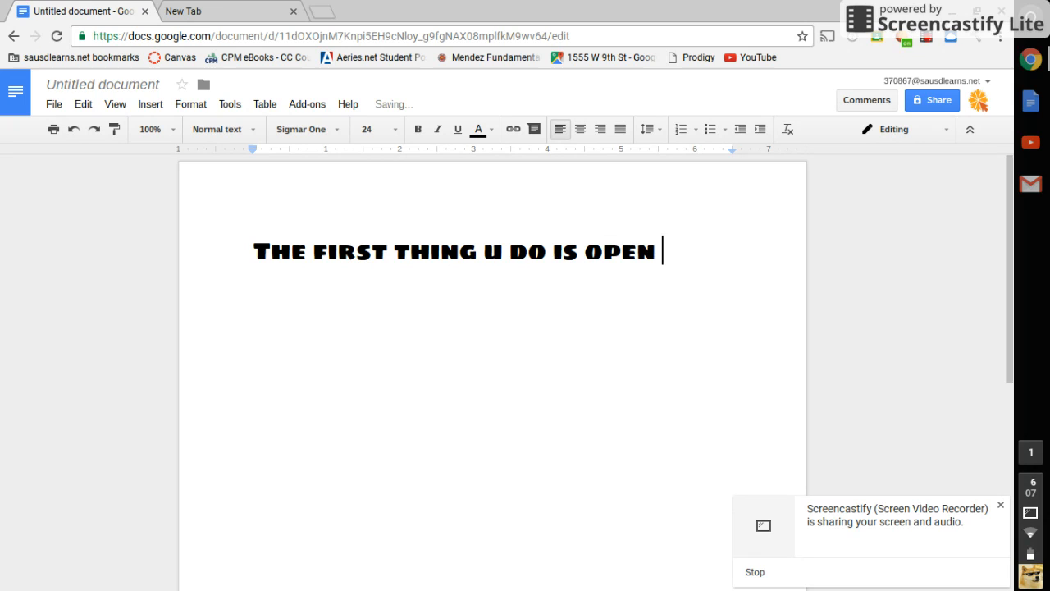
pyautogui.write('up chrom')
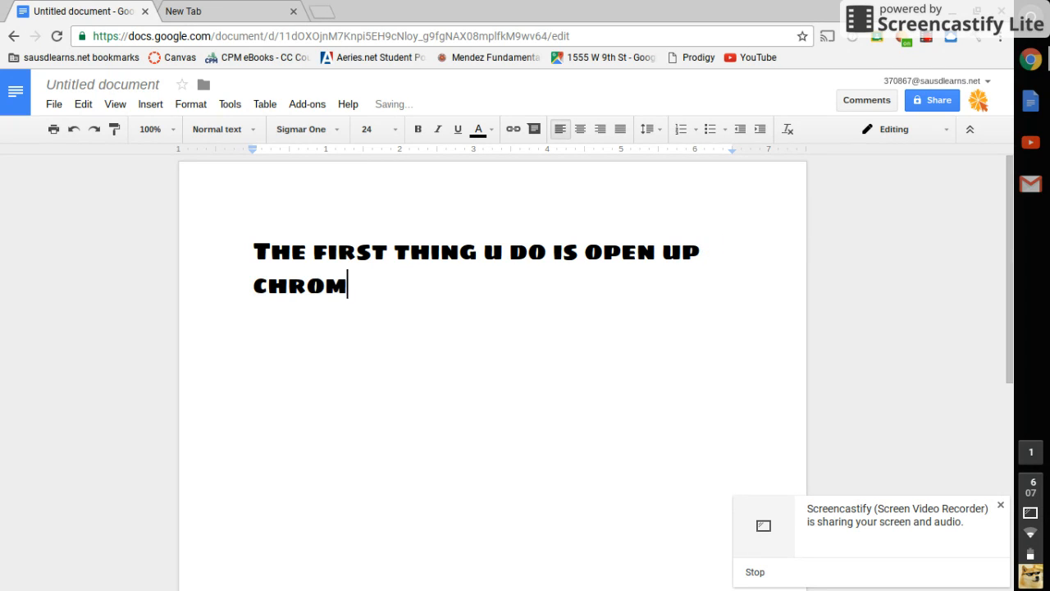
pyautogui.write('E ST')
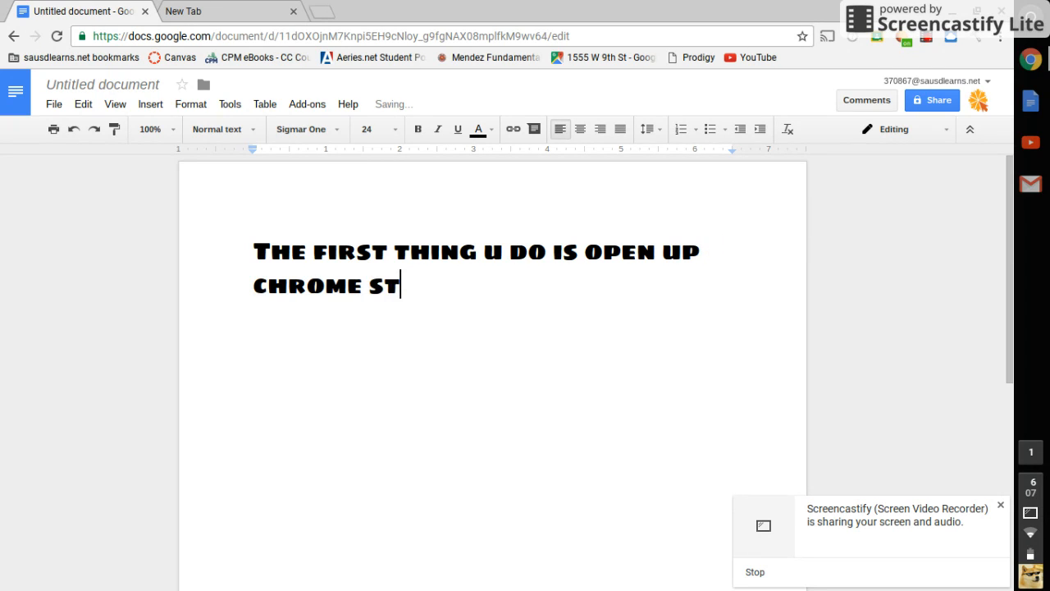
pyautogui.write('ore')
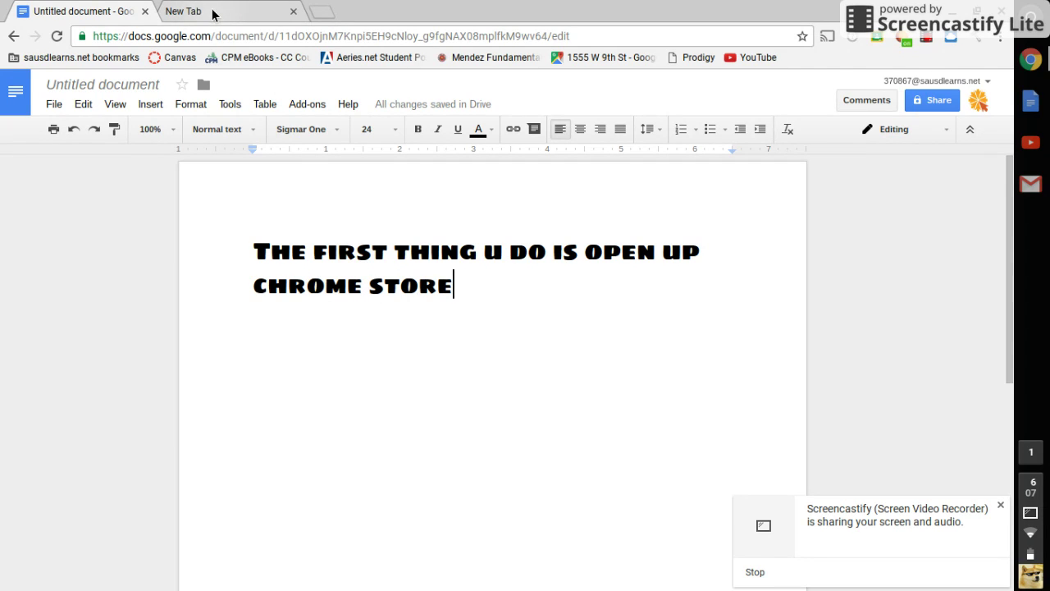
# Search 'chrome web store' in the new tab, open the Web Store result, then return to Docs
pyautogui.click(322, 11)
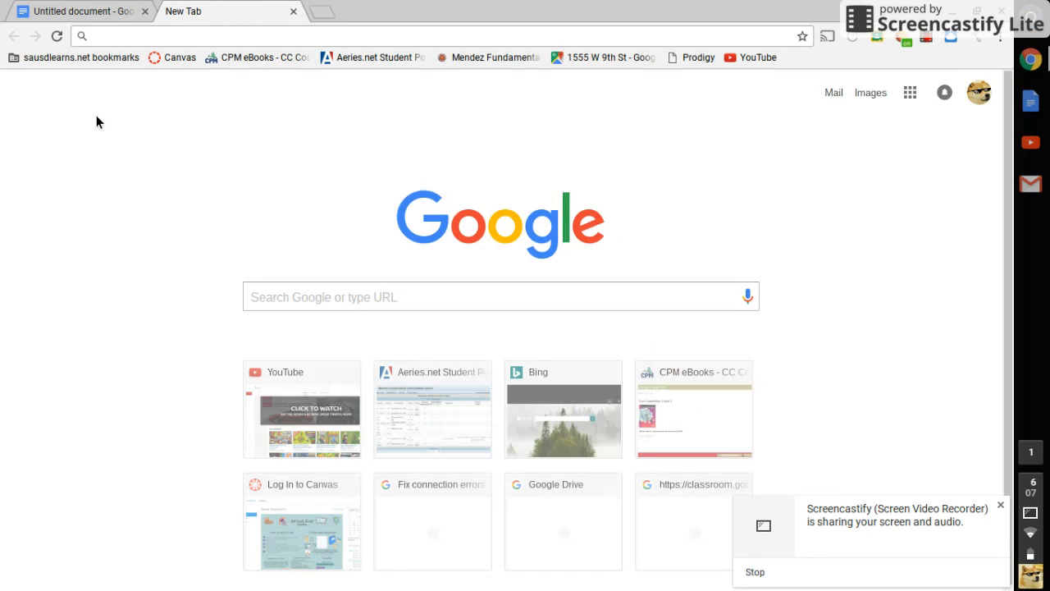
pyautogui.write('chrome-extension://ginfoagmgomhccdaclfbbbhfjgmphkph')
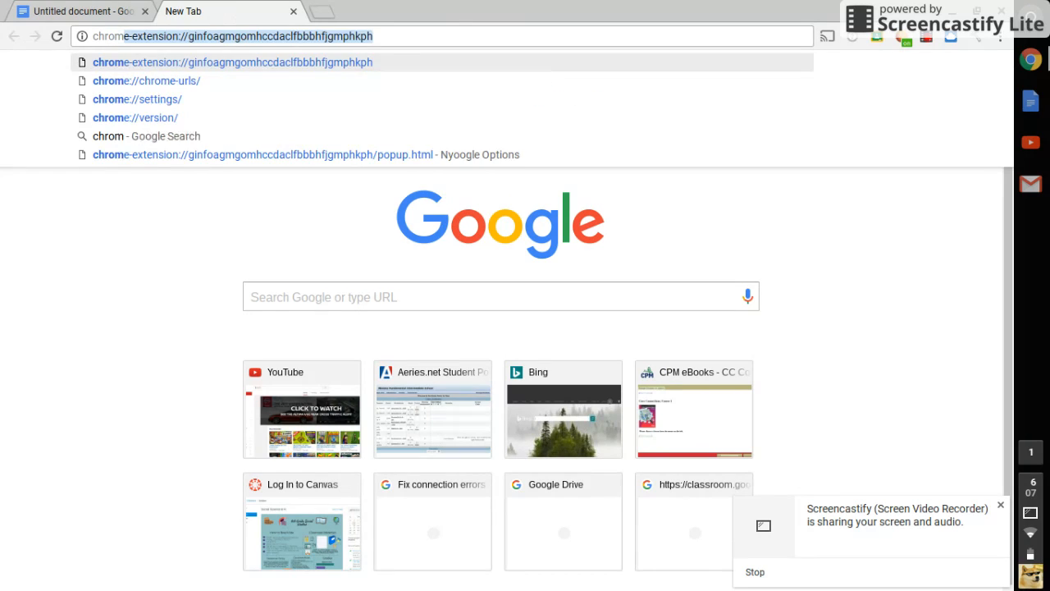
pyautogui.write('chrome web store')
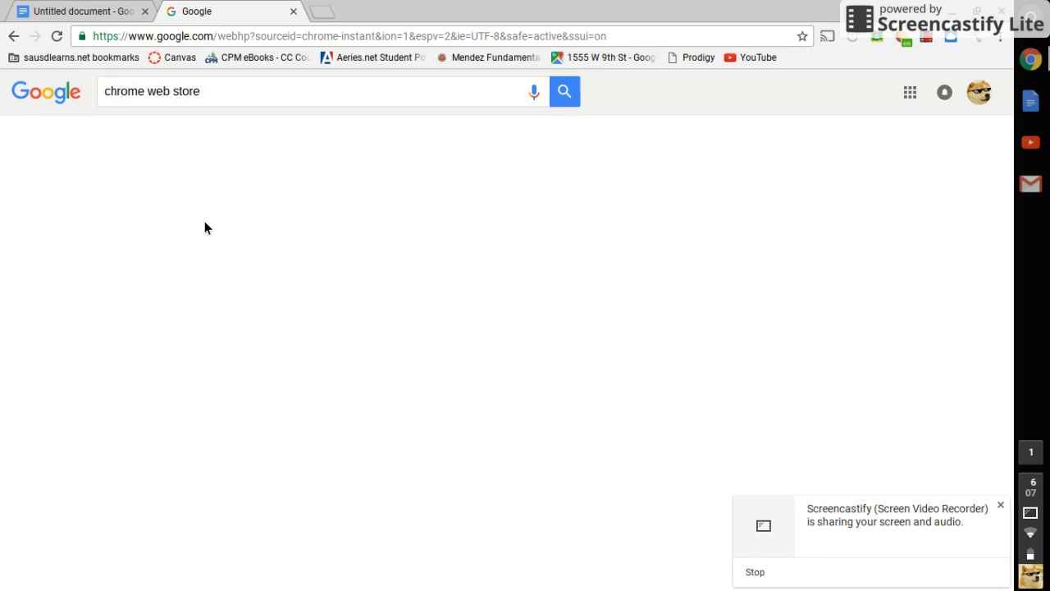
pyautogui.click(565, 91)
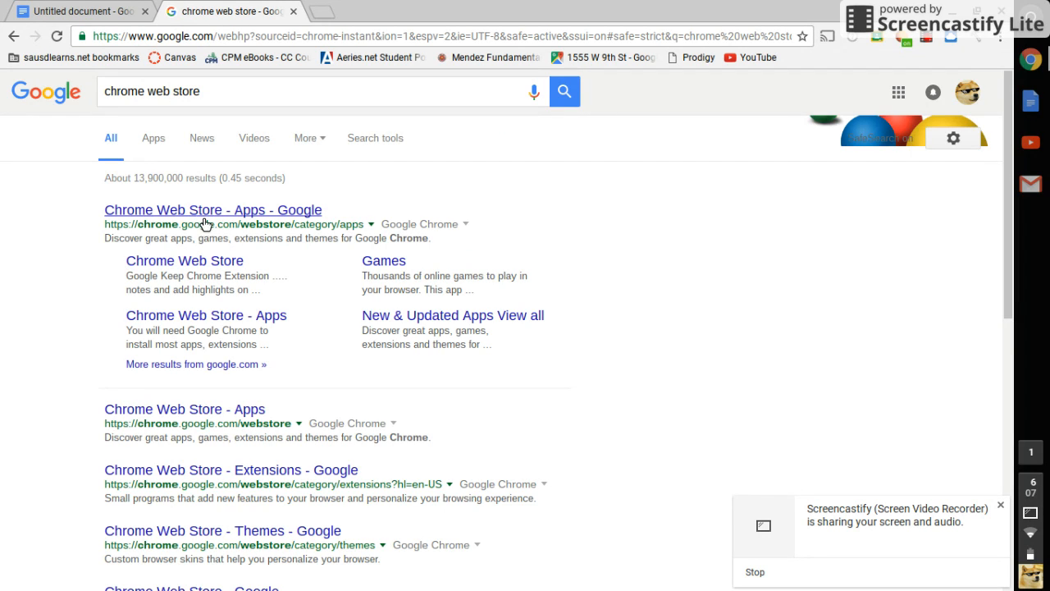
pyautogui.click(213, 210)
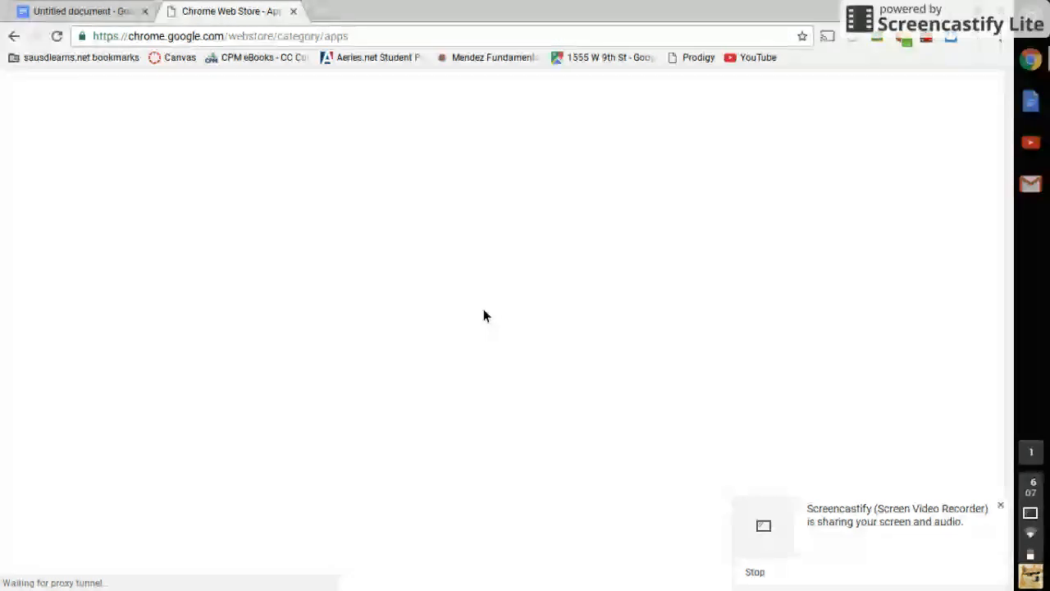
pyautogui.click(78, 10)
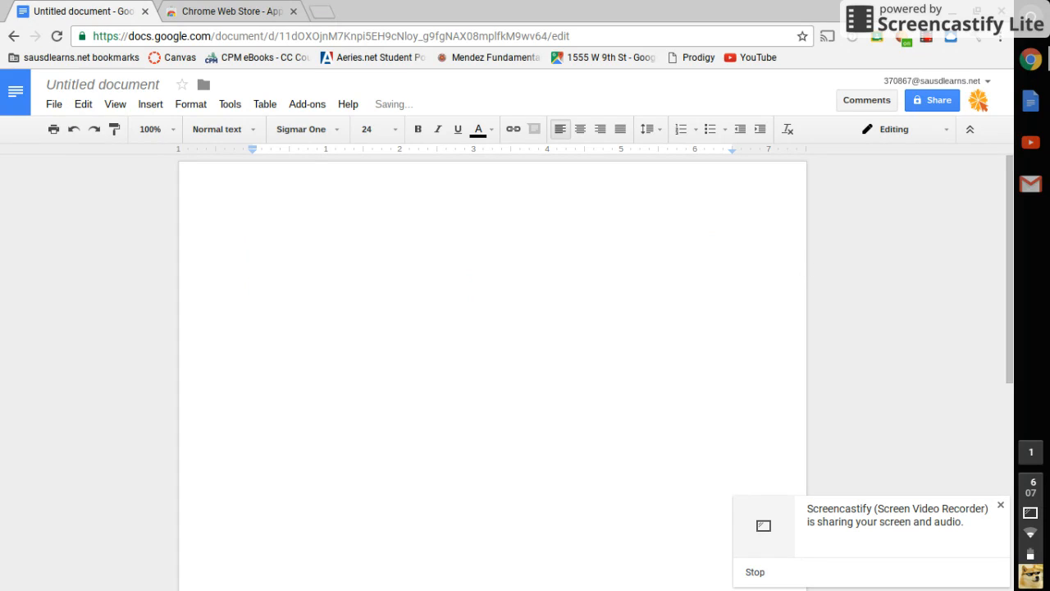
# Type 'Search up Nyoogle Nyoogle', coloring the Nyoogle words green
pyautogui.write('Sear')
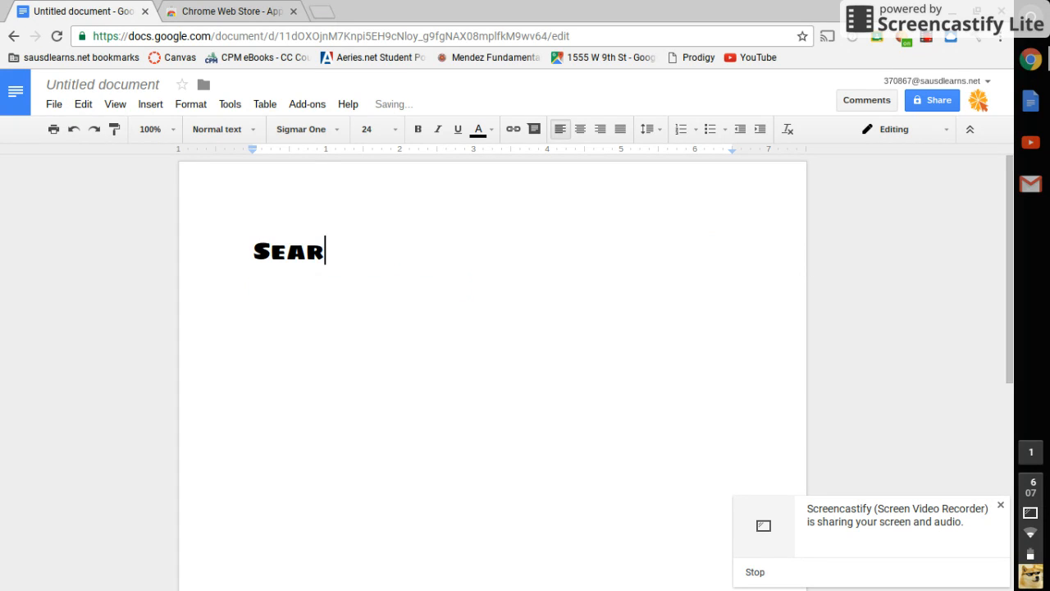
pyautogui.write('ch up')
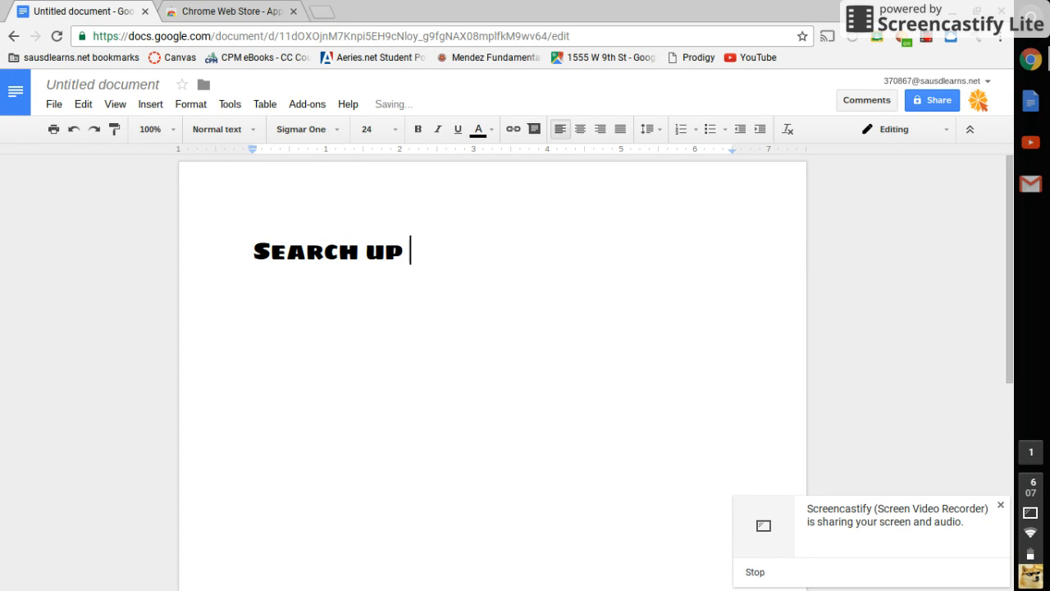
pyautogui.write('Nyoogle')
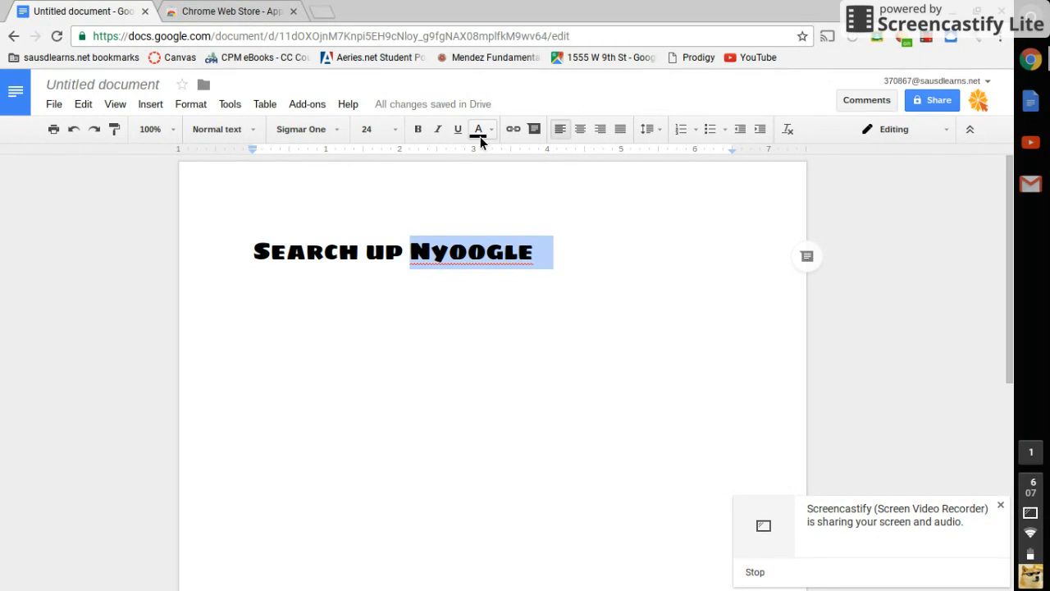
pyautogui.click(479, 129)
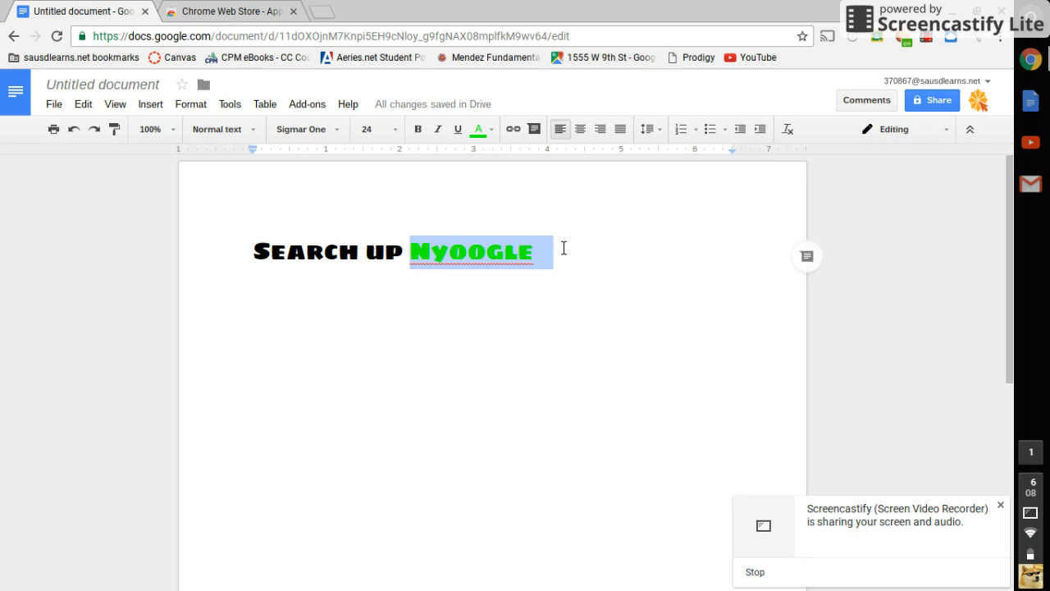
pyautogui.write('Nygoog')
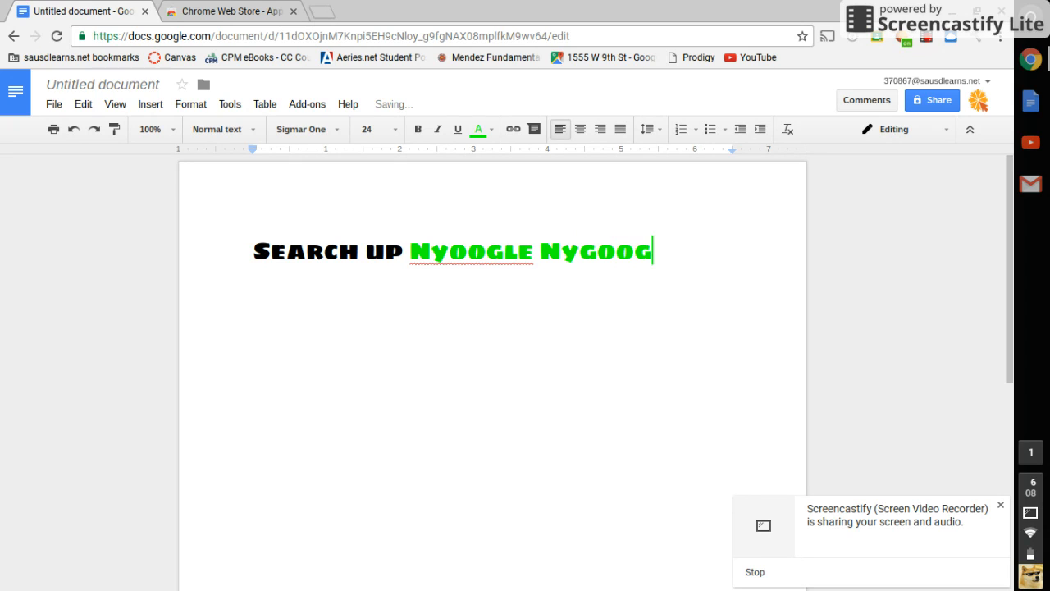
pyautogui.write('LE')
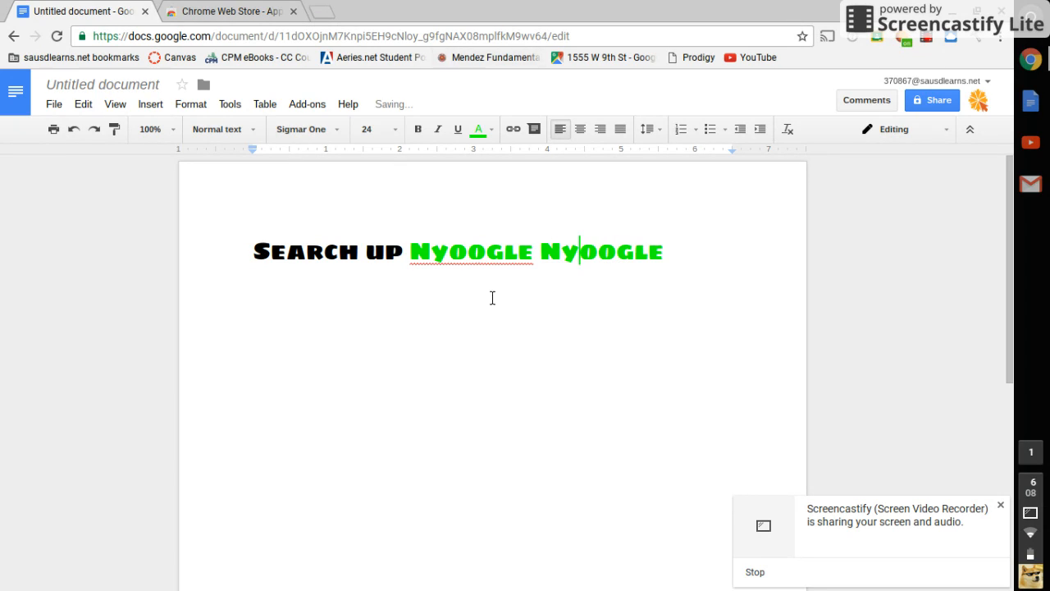
# Search the Web Store for 'nyoogle' and add Nyoogle – Custom Logo for Google to Chrome
pyautogui.click(230, 11)
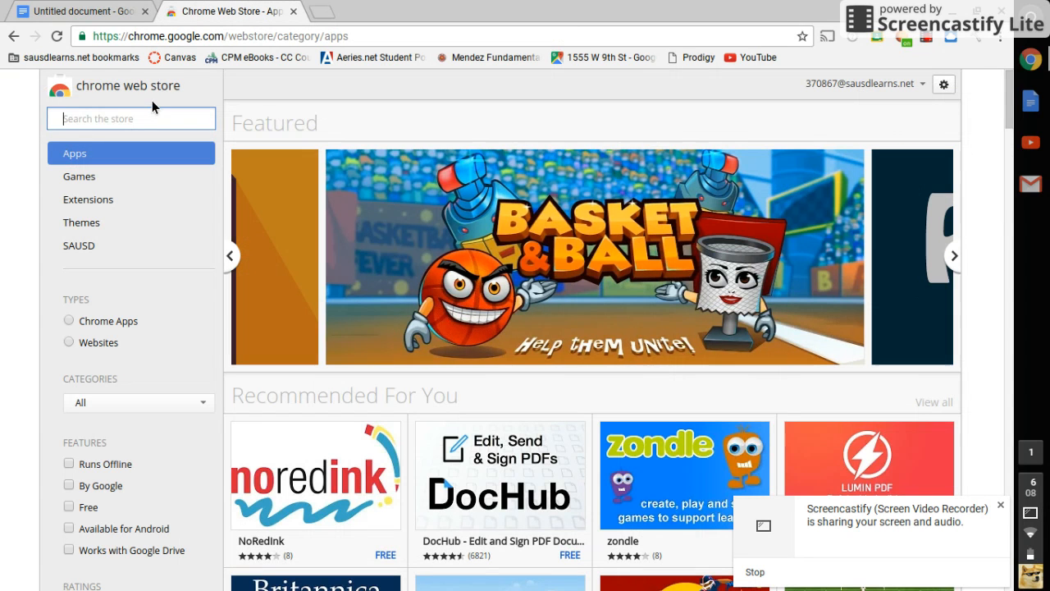
pyautogui.write('nyoogle')
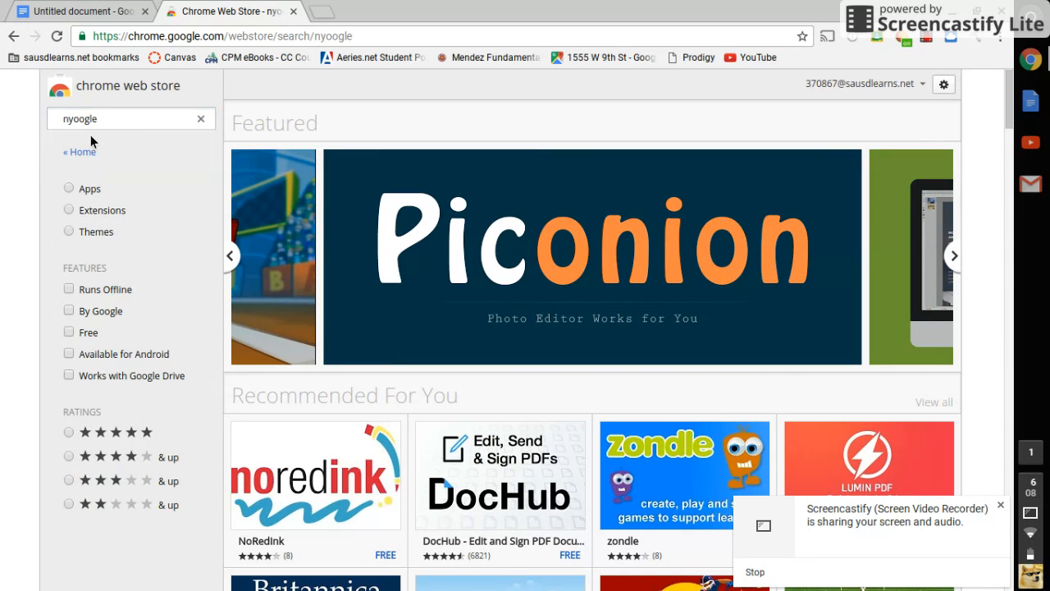
pyautogui.press('Return')
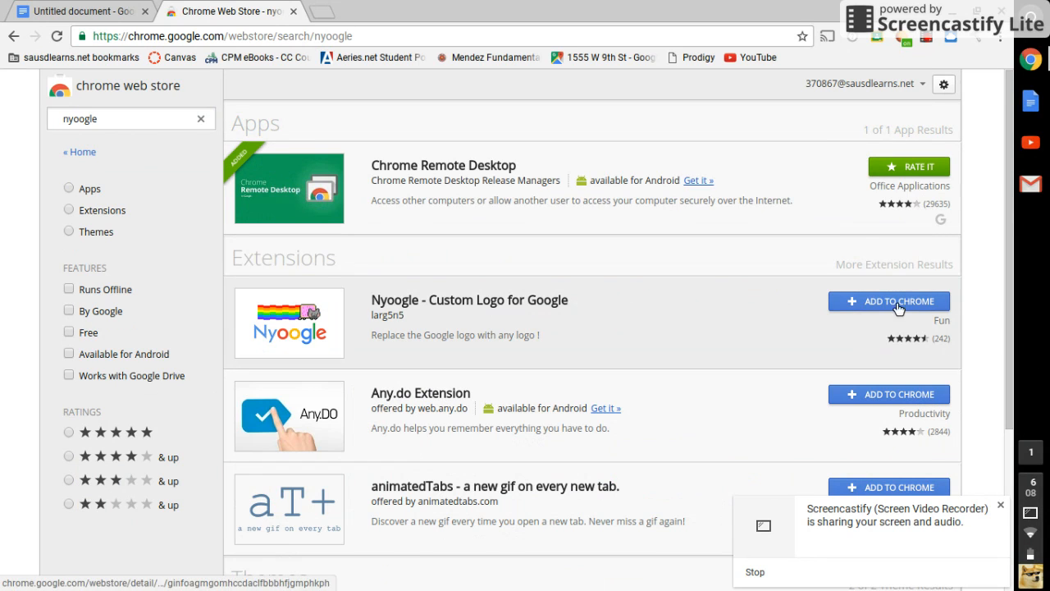
pyautogui.moveTo(714, 396)
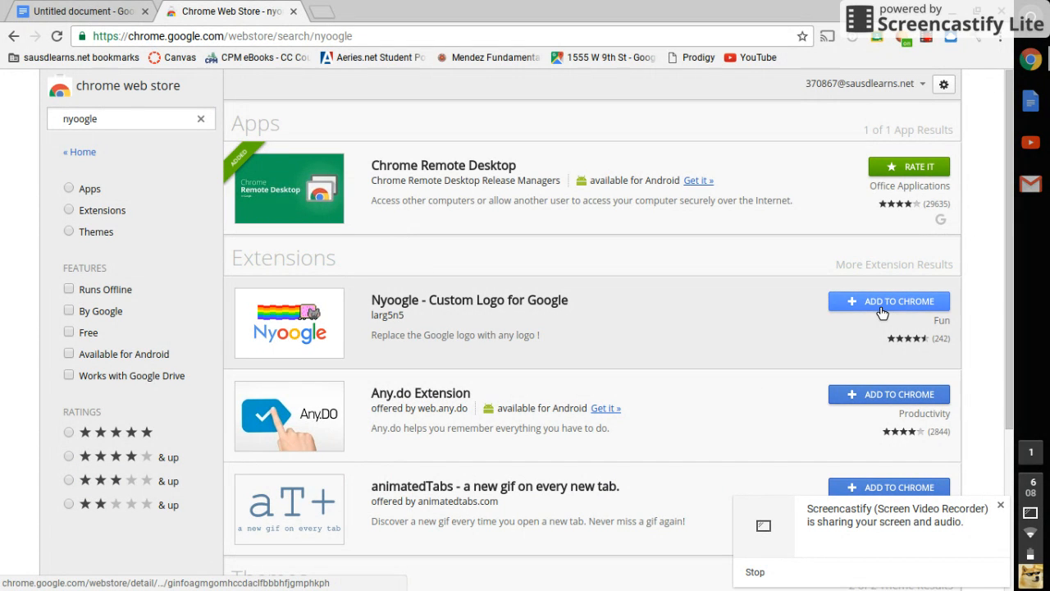
pyautogui.click(887, 301)
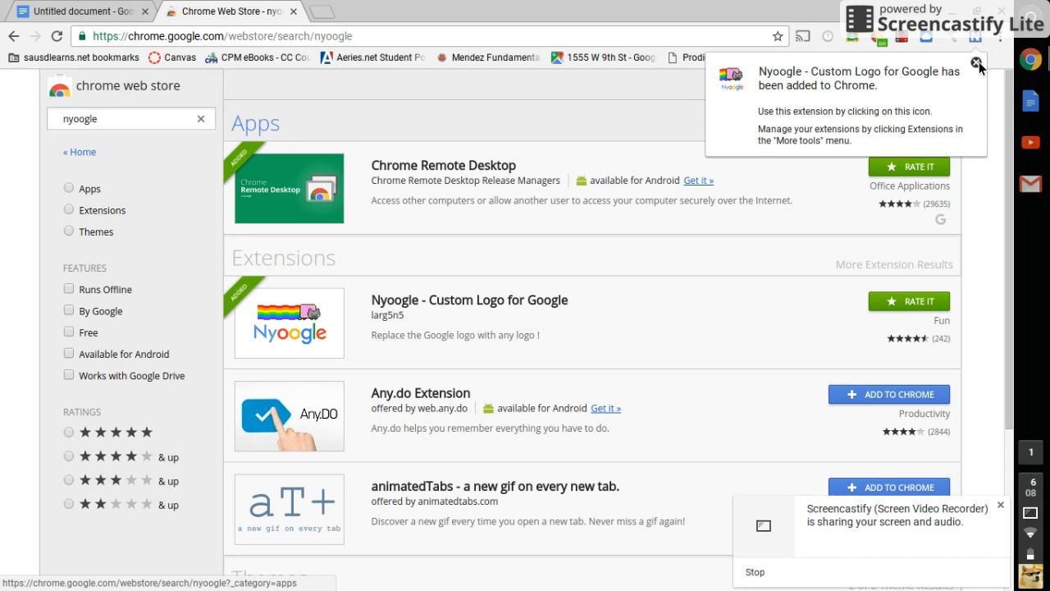
pyautogui.click(78, 11)
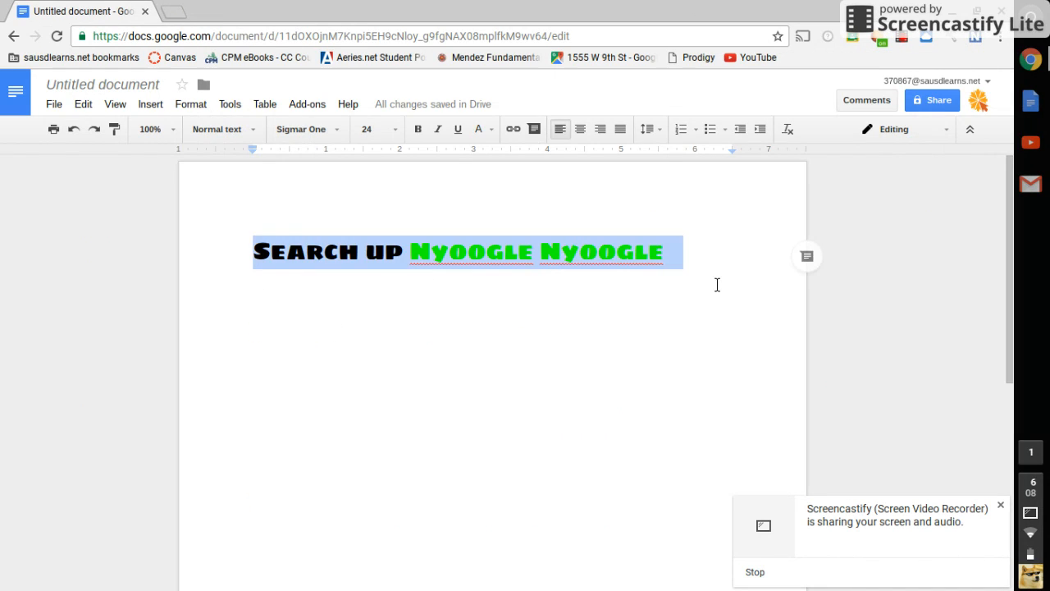
# Delete the old line and type 'Its in the top right corner'
pyautogui.press('Delete')
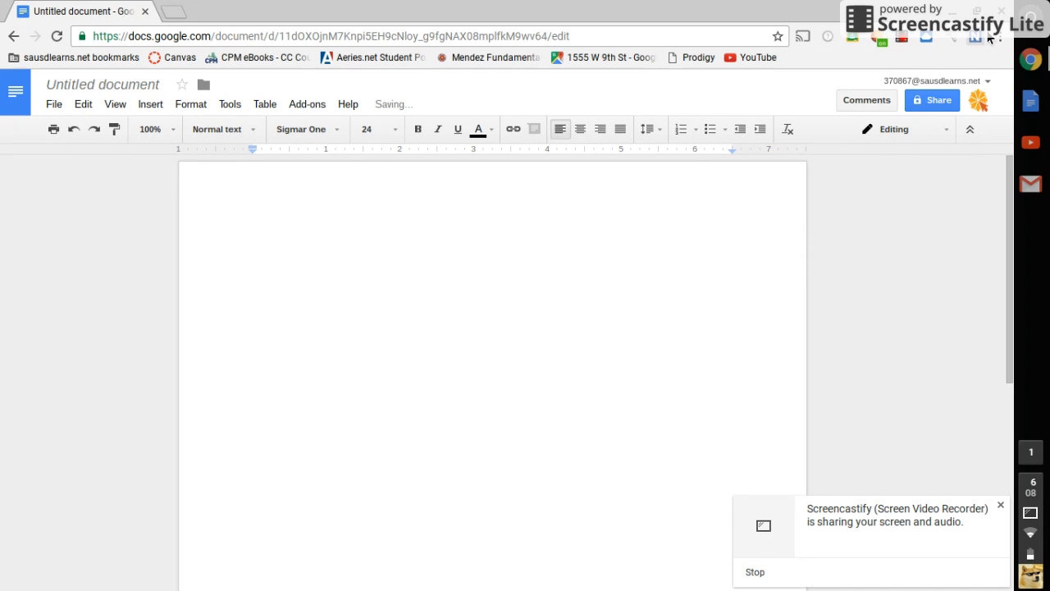
pyautogui.write('ITS I')
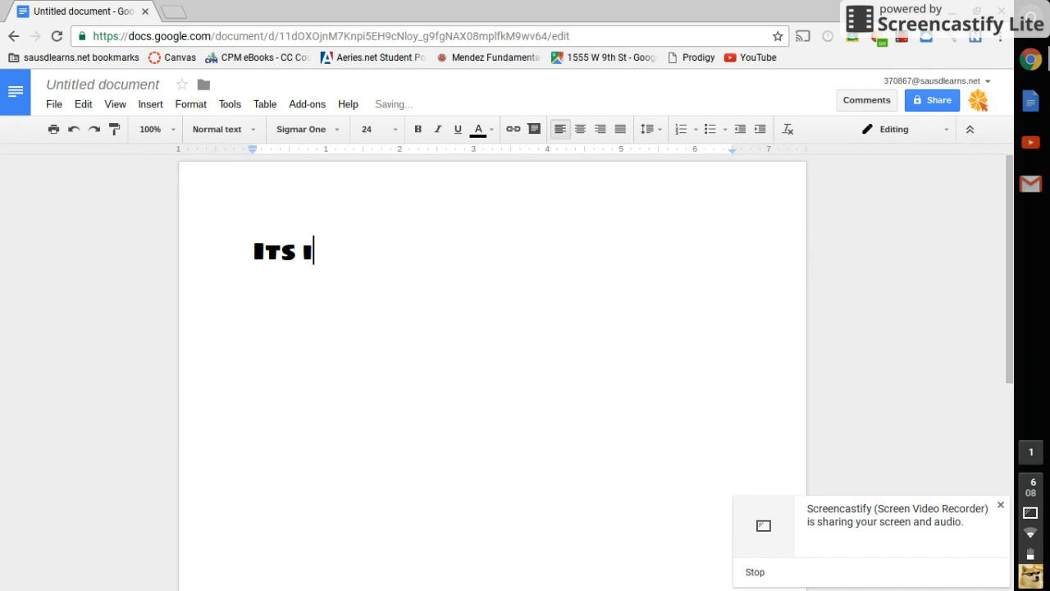
pyautogui.write('n the ti')
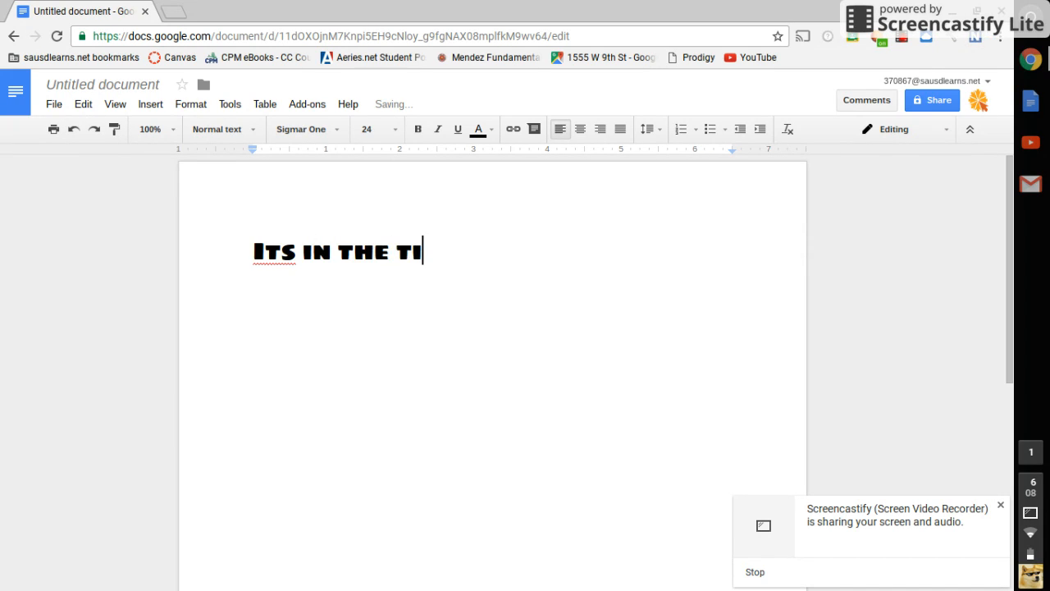
pyautogui.write('op')
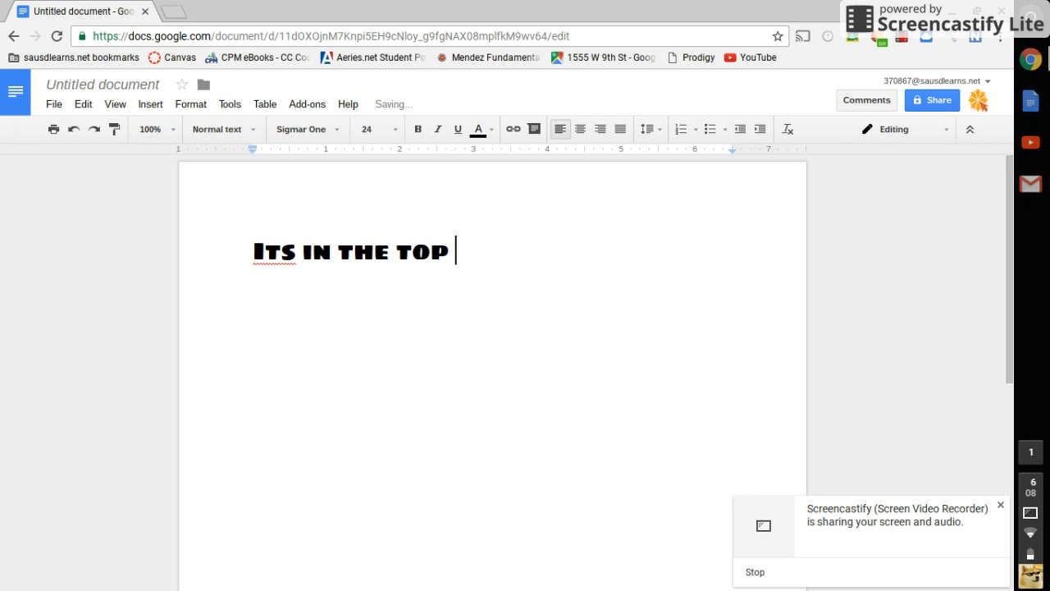
pyautogui.write('rig')
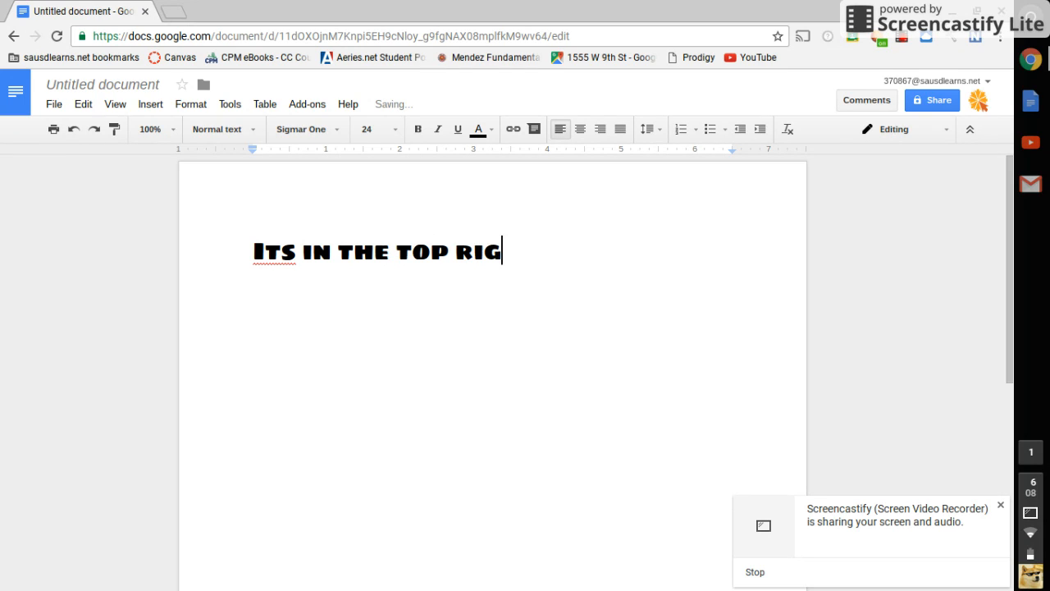
pyautogui.write('ht corne')
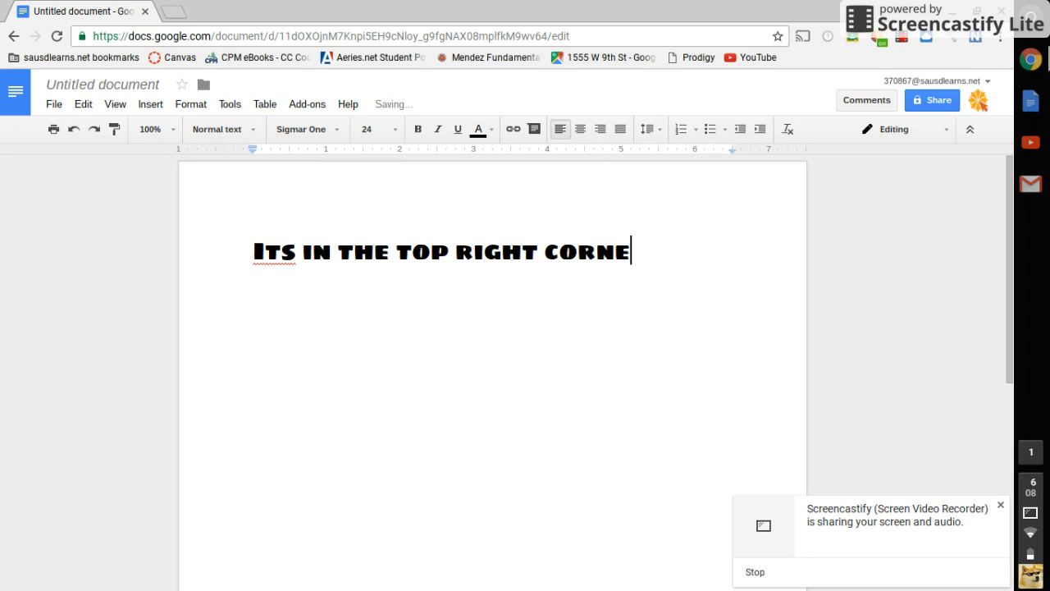
pyautogui.write('R')
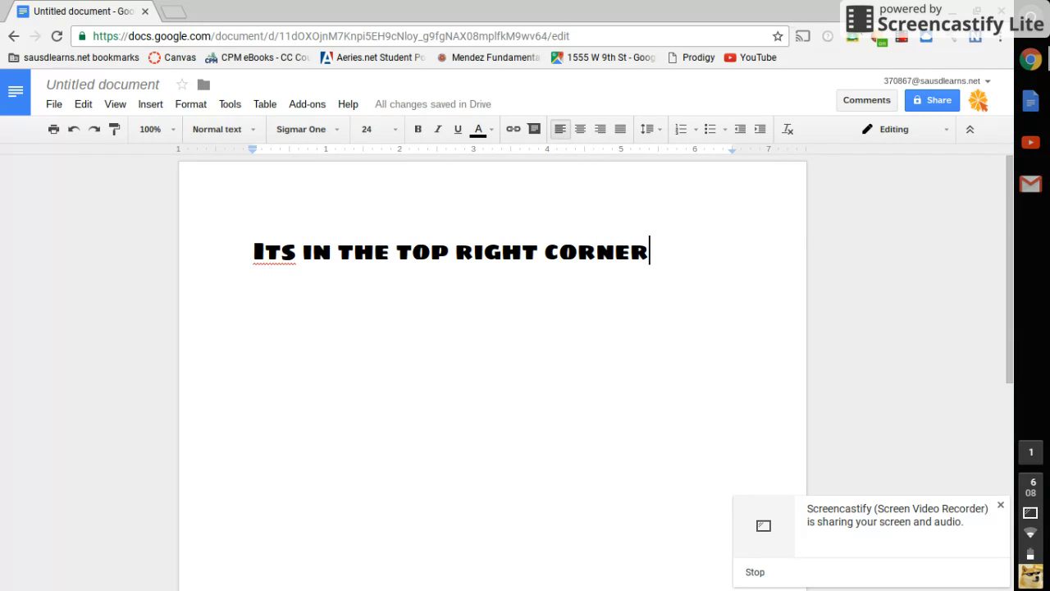
# Show Nyoogle's logo settings from its toolbar icon in a new tab, then return to Docs
pyautogui.click(316, 10)
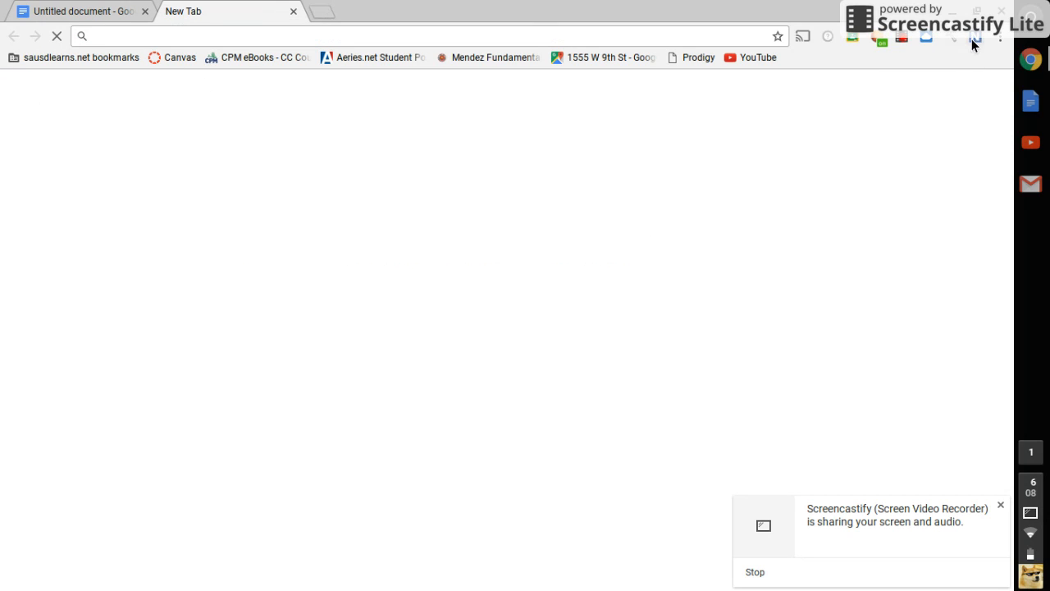
pyautogui.click(975, 43)
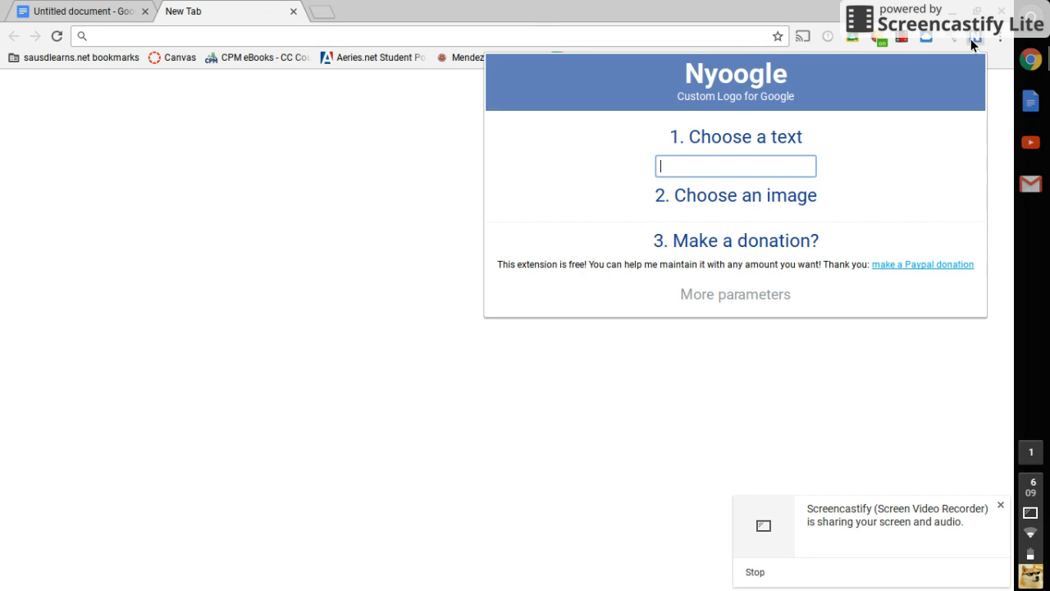
pyautogui.write('Nyoog')
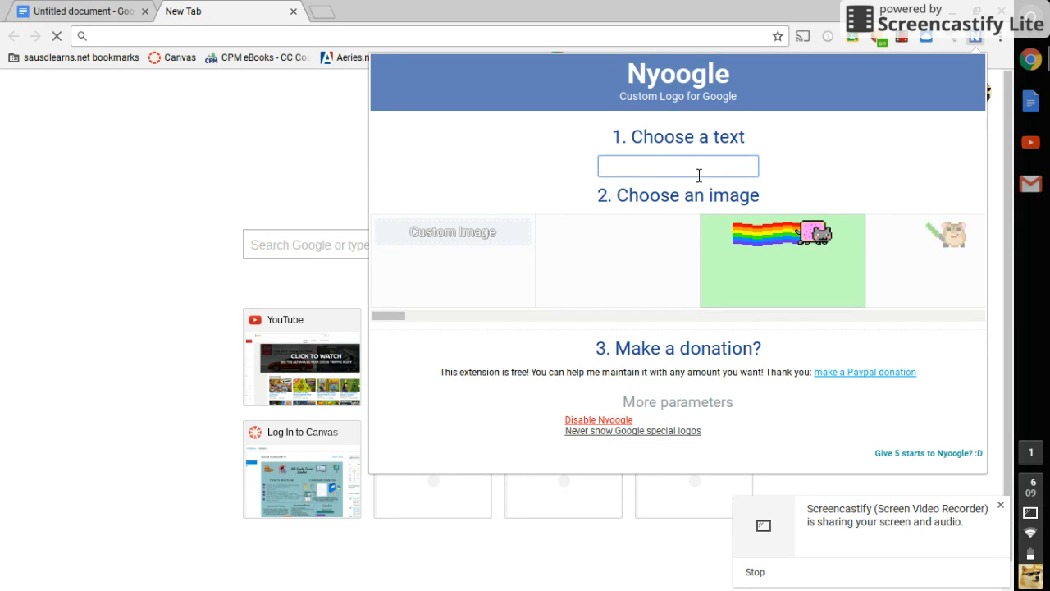
pyautogui.click(78, 10)
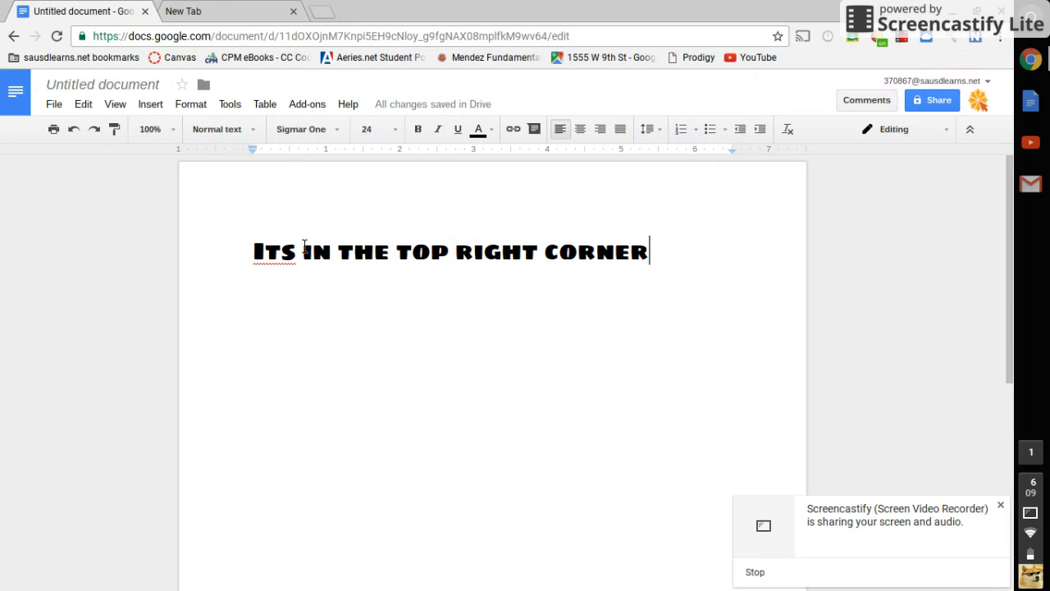
# Select the old line and replace it with 'Just name'
pyautogui.moveTo(254, 252); pyautogui.dragTo(648, 252)
pyautogui.write('ER')
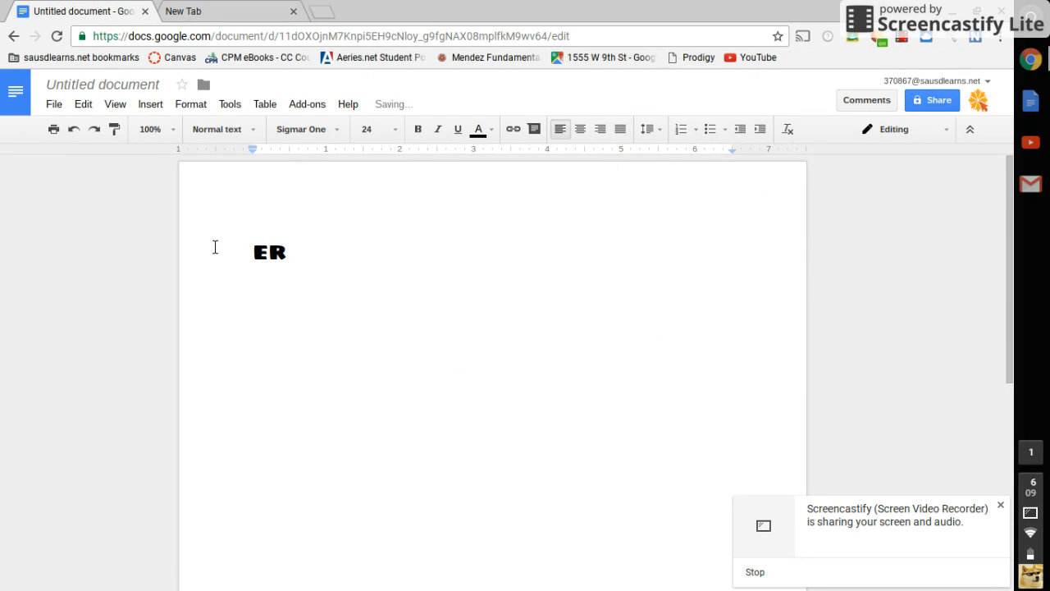
pyautogui.write('J')
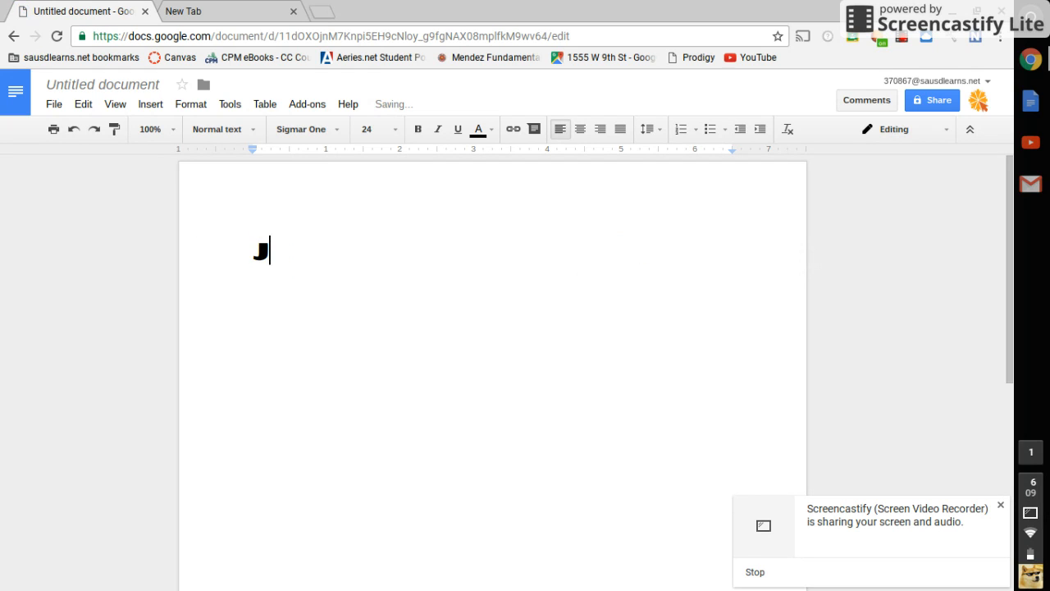
pyautogui.write('ust name')
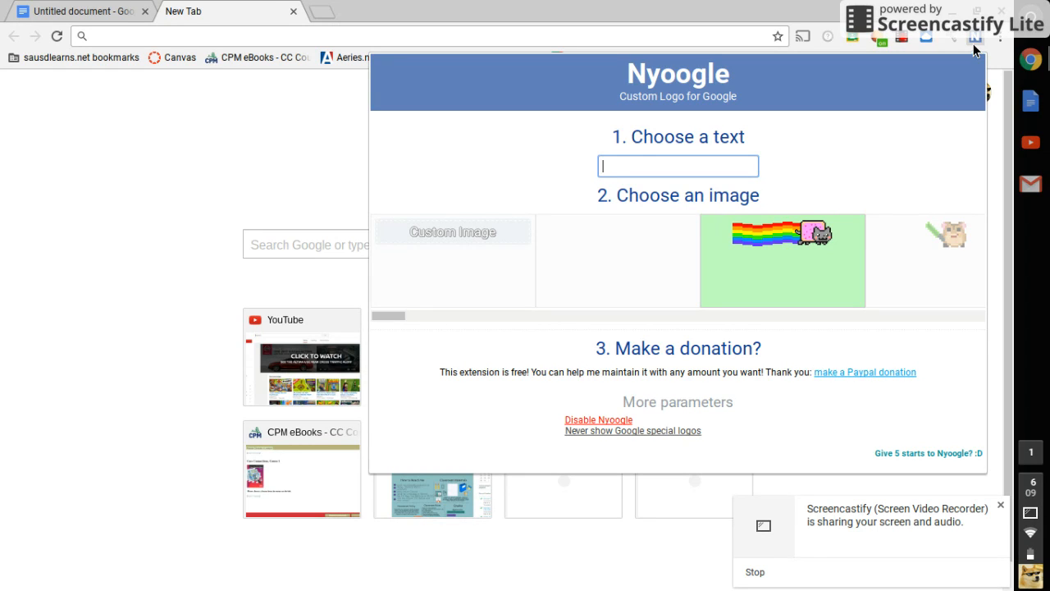
# Set Nyoogle's custom logo text to 'That it for today'
pyautogui.write('That')
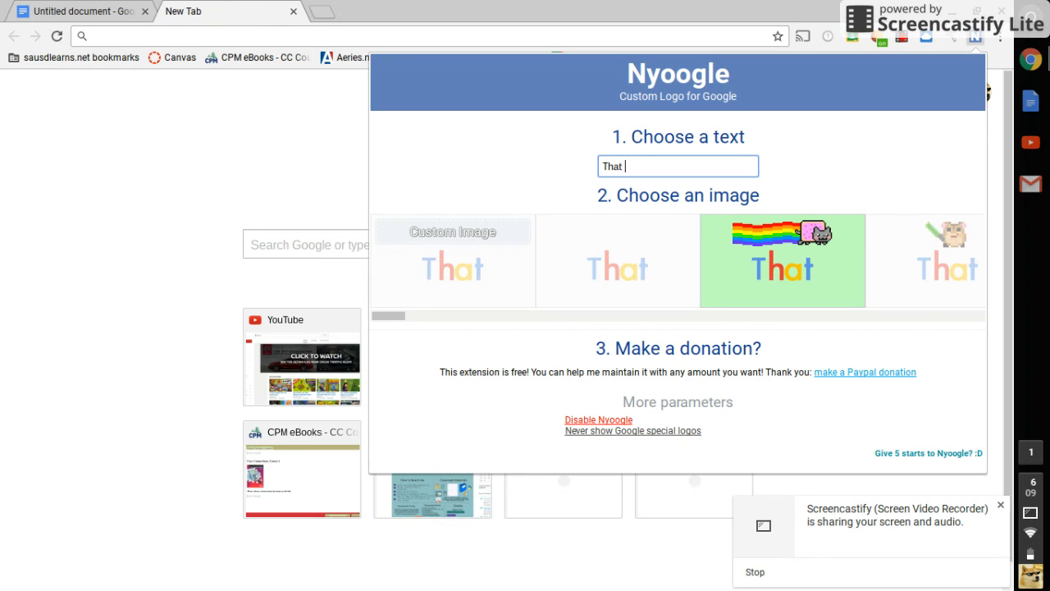
pyautogui.write('it')
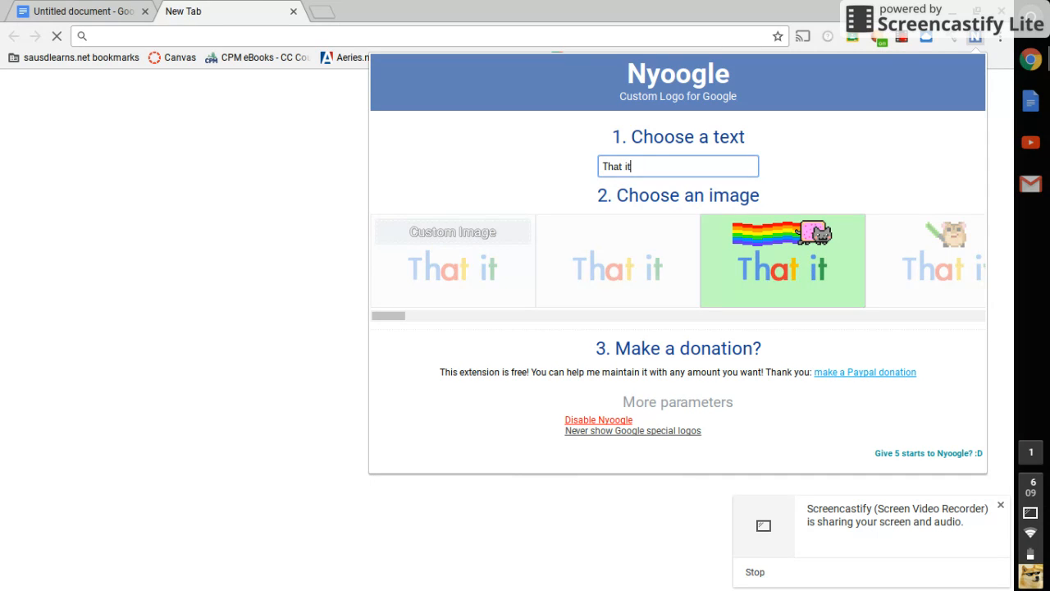
pyautogui.write('for to')
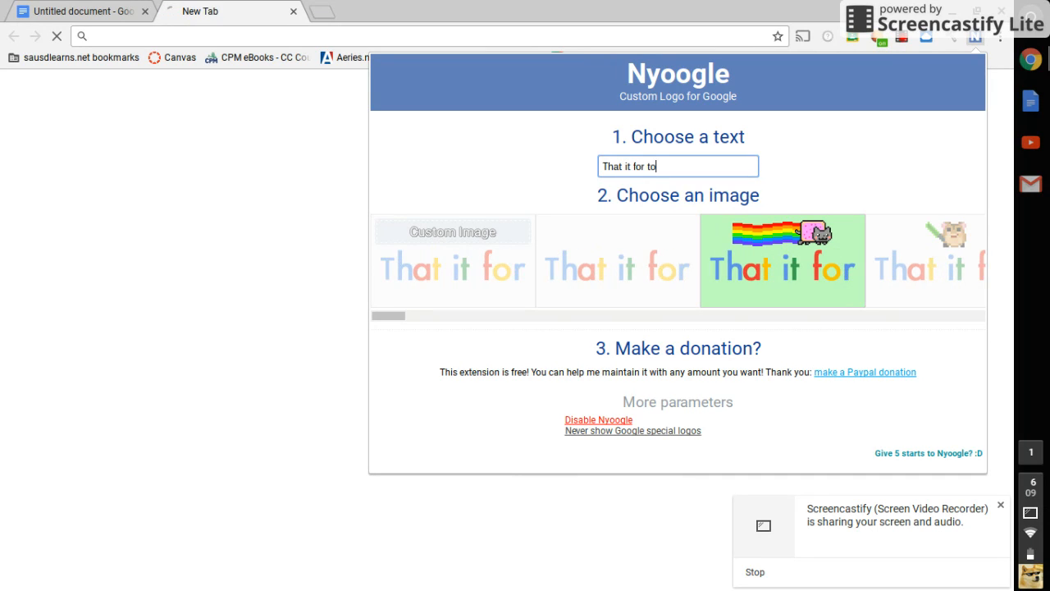
pyautogui.write('day')
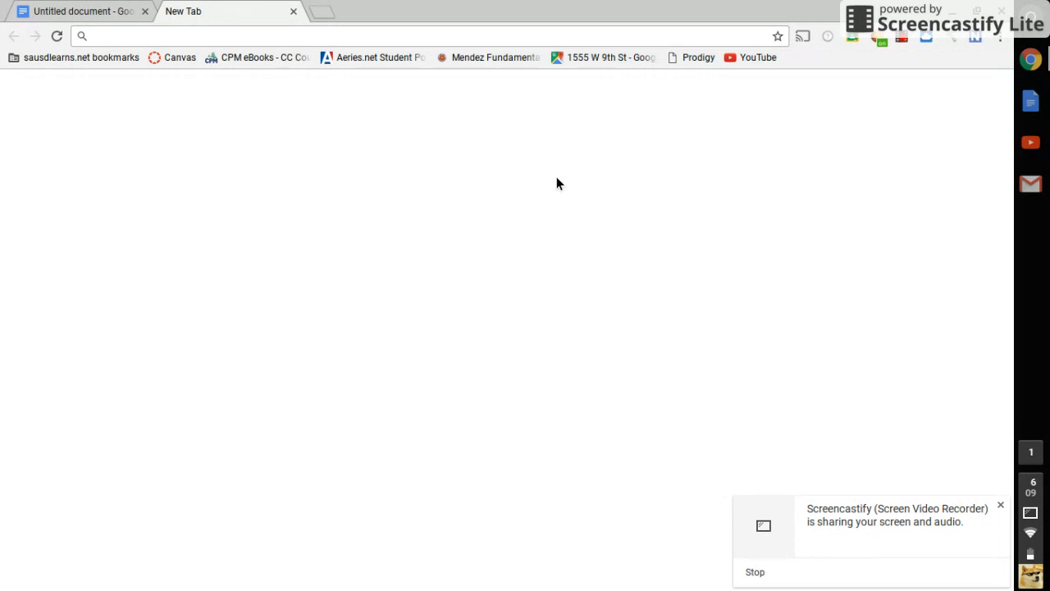
# Check the new tab logo, close the extra blank tab, and return to the document
pyautogui.click(316, 11)
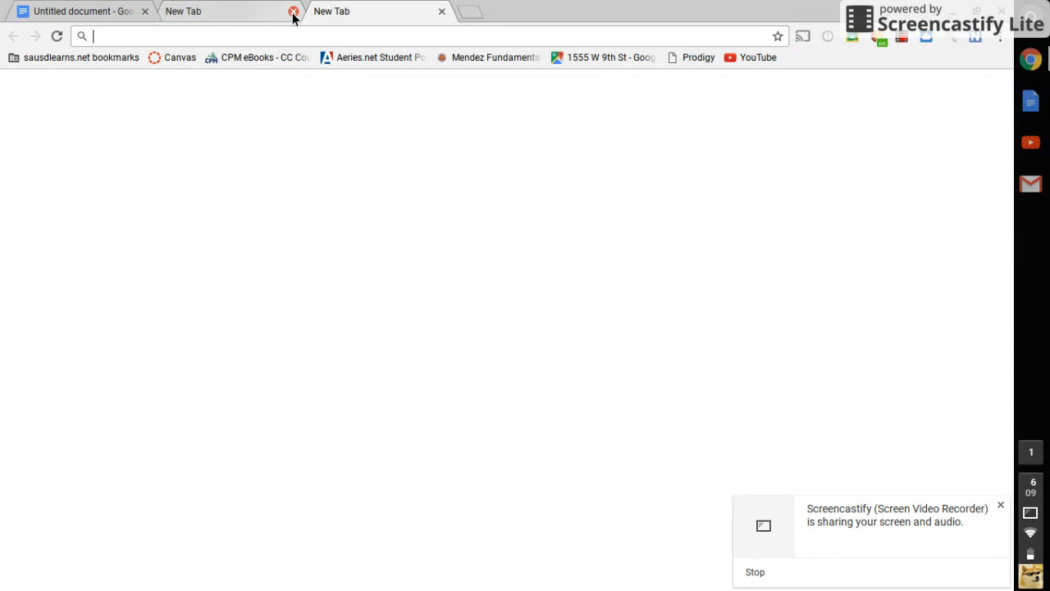
pyautogui.click(293, 11)
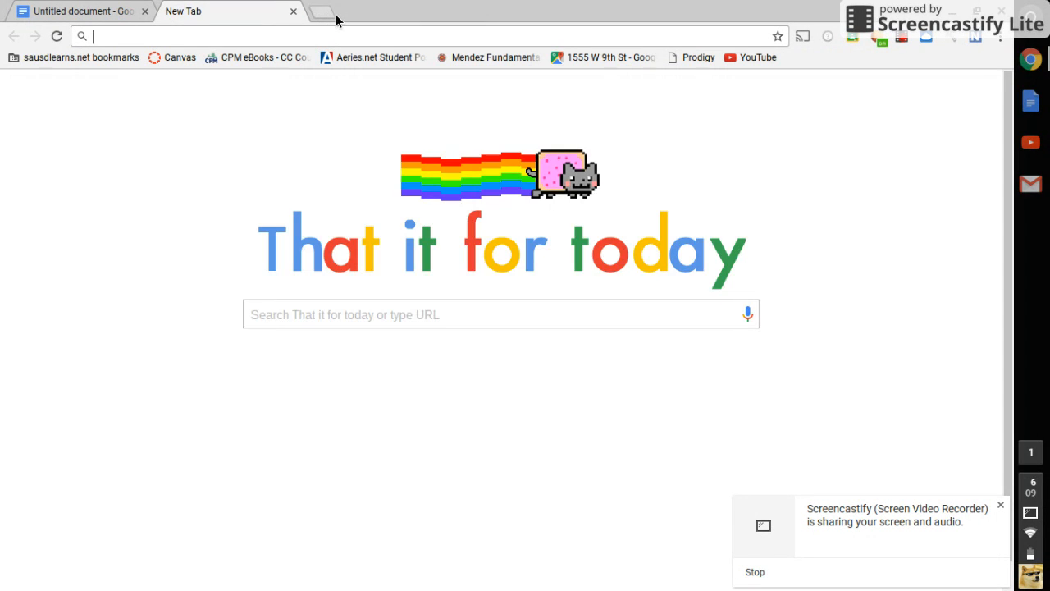
pyautogui.click(78, 11)
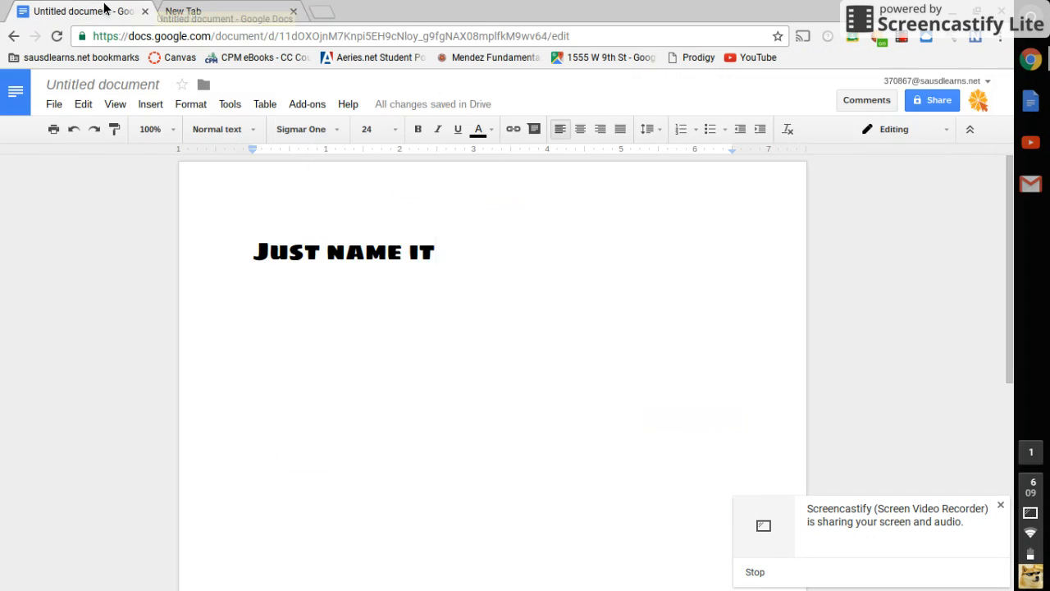
# Replace the 'Just name it' line with 'We did it :-)!!1!!!'
pyautogui.tripleClick(345, 251)
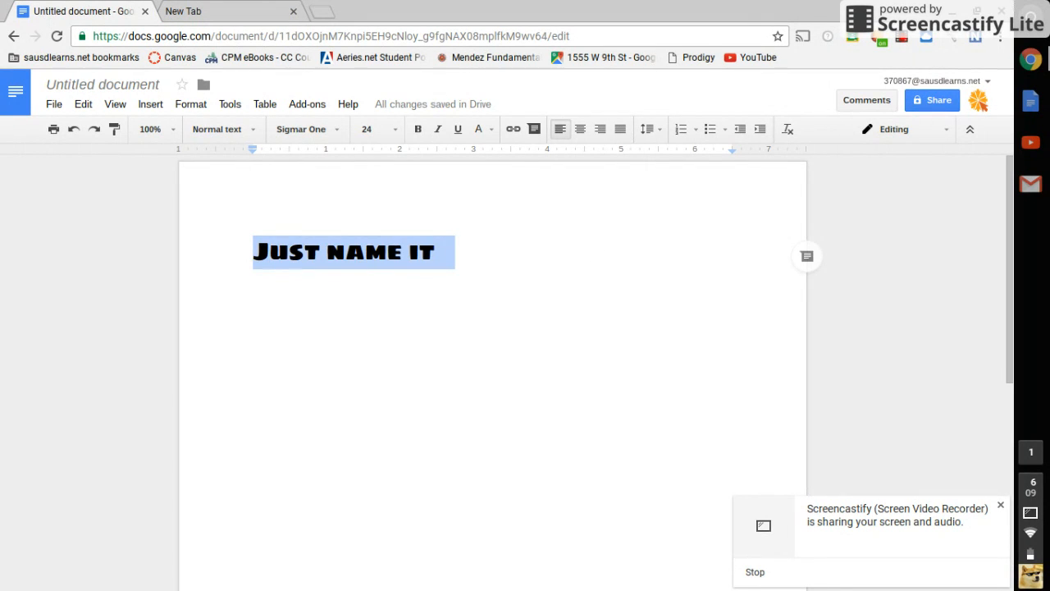
pyautogui.write('We did')
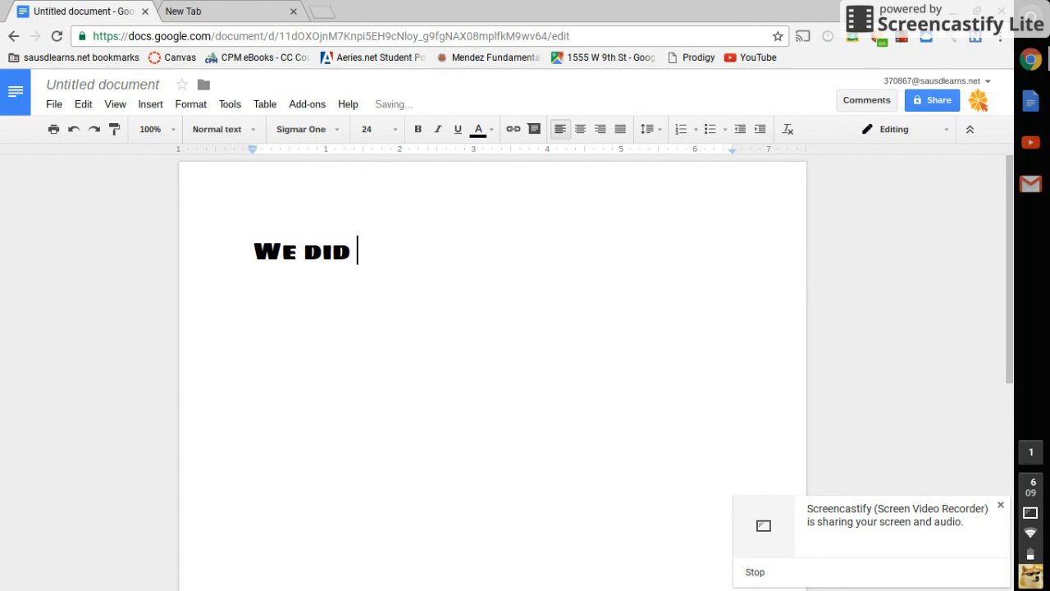
pyautogui.write('it')
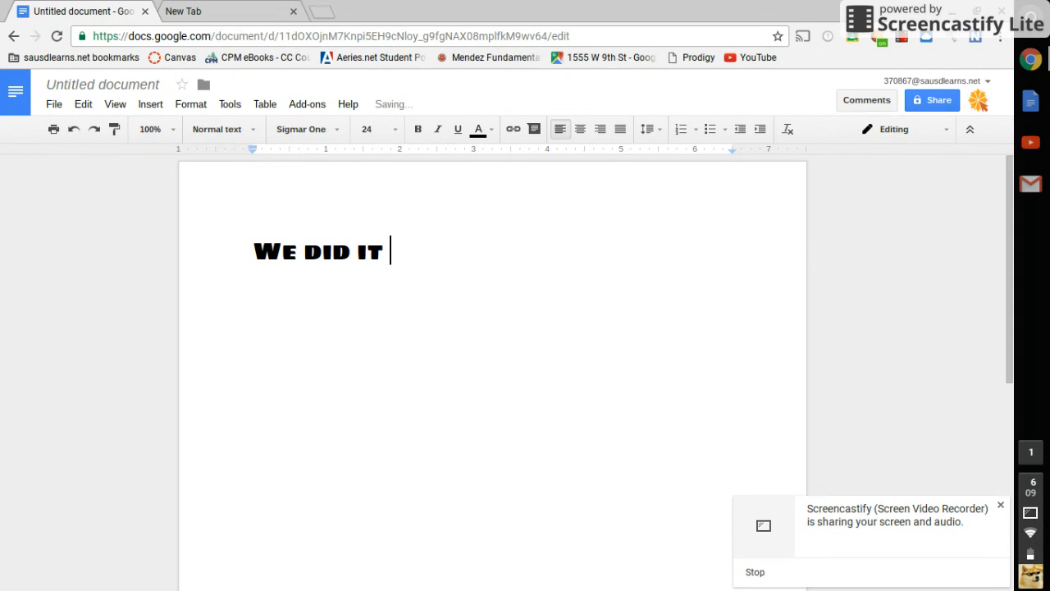
pyautogui.write(':-)')
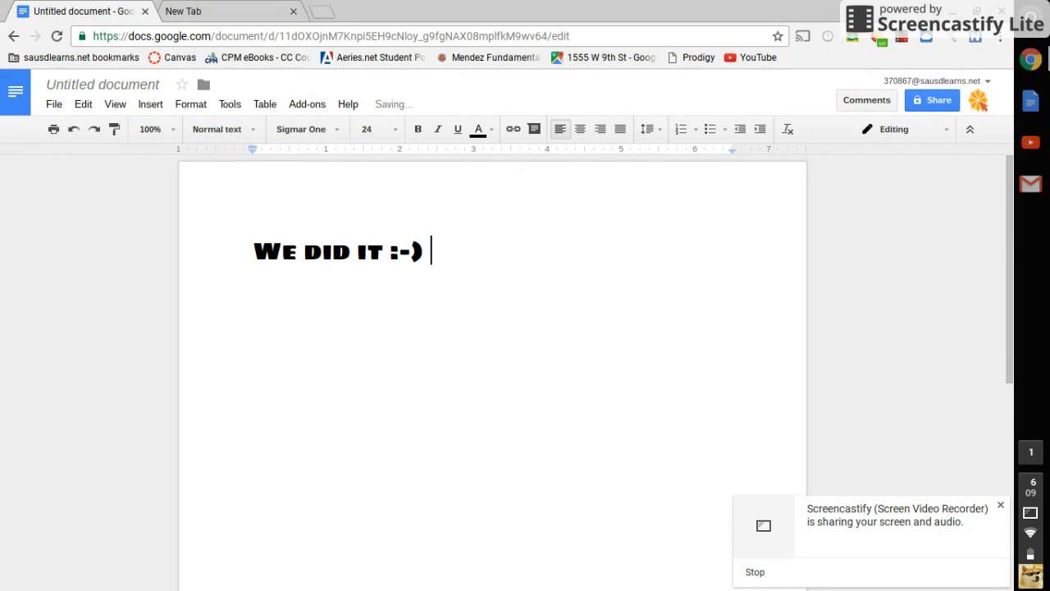
pyautogui.write('!!1!!!')
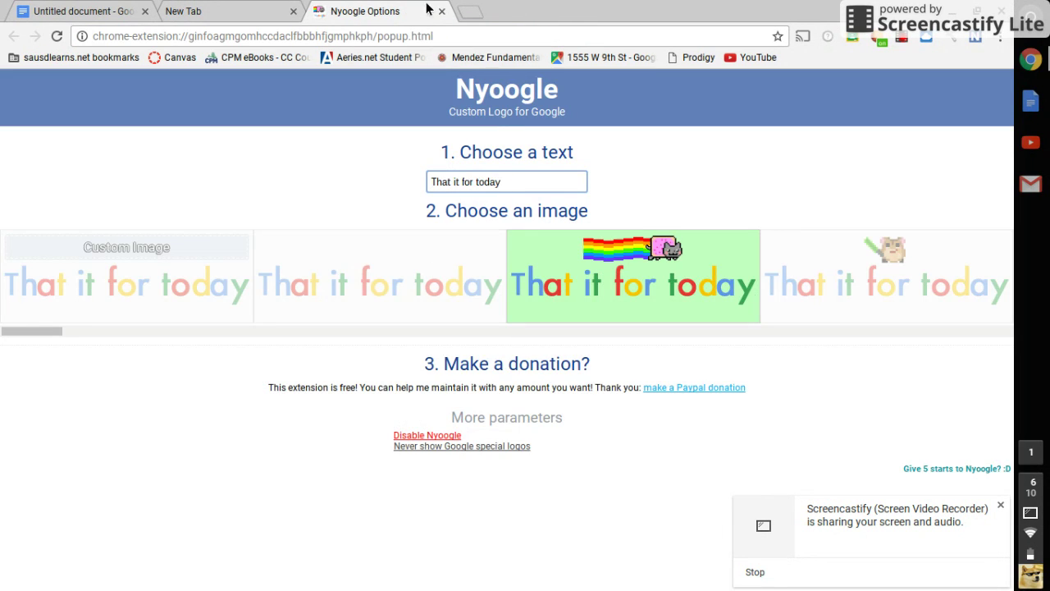
# Pick the pixel hamster with green sword as the Nyoogle logo, preview it, return to Docs
pyautogui.click(886, 275)
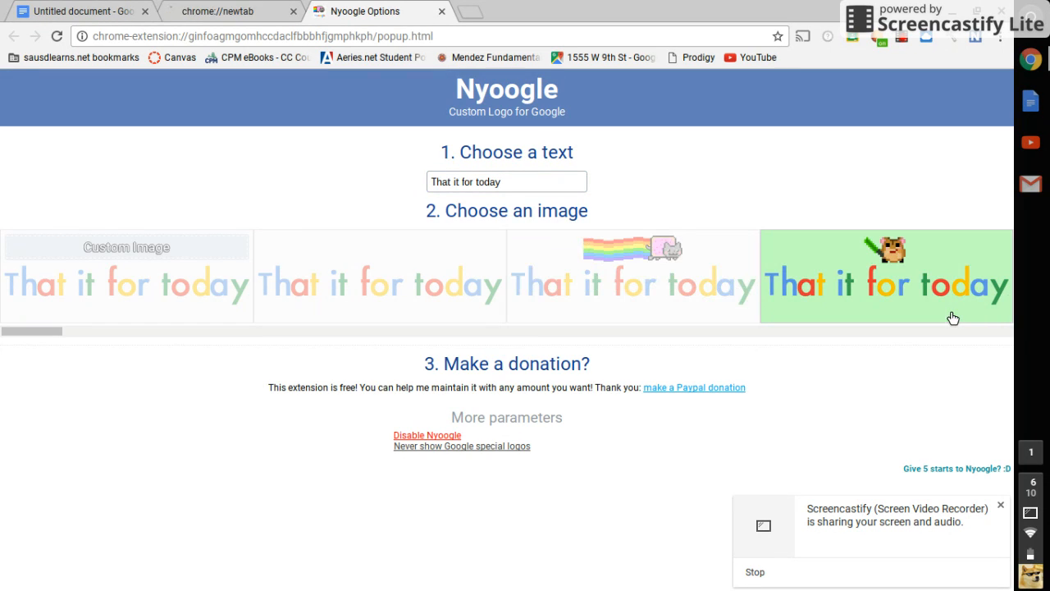
pyautogui.click(217, 10)
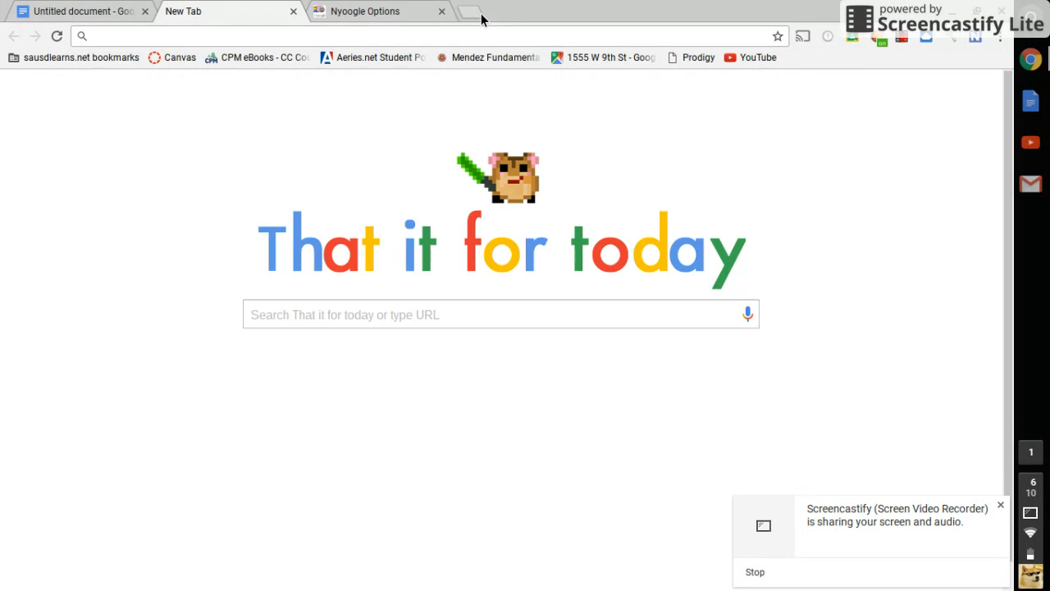
pyautogui.click(82, 11)
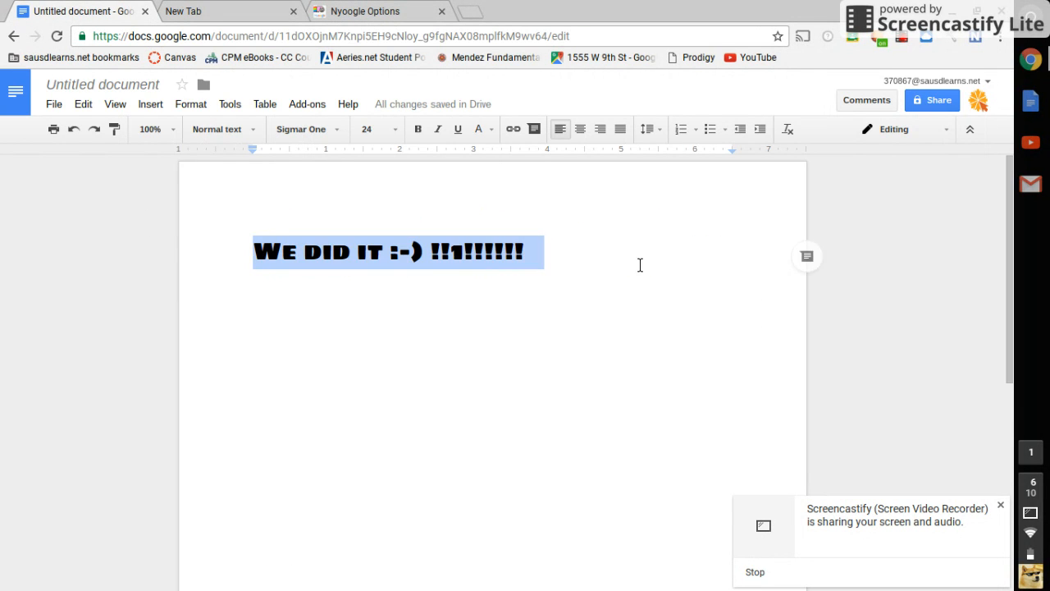
# Type 'Lots of images you could even do your own custom image!:-)' over the heading
pyautogui.write('Lots')
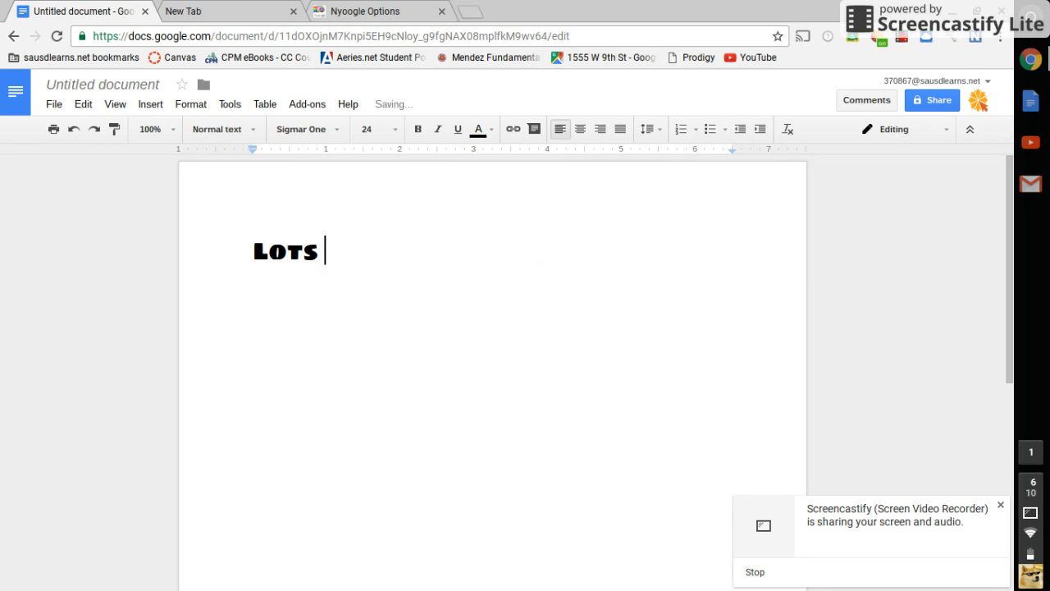
pyautogui.write('of images')
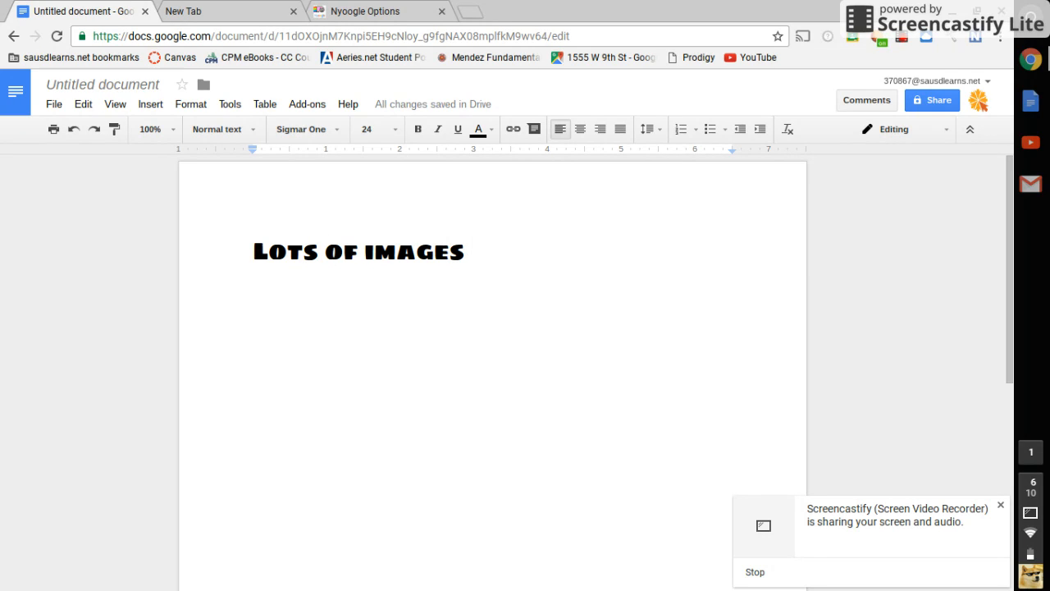
pyautogui.write('you co')
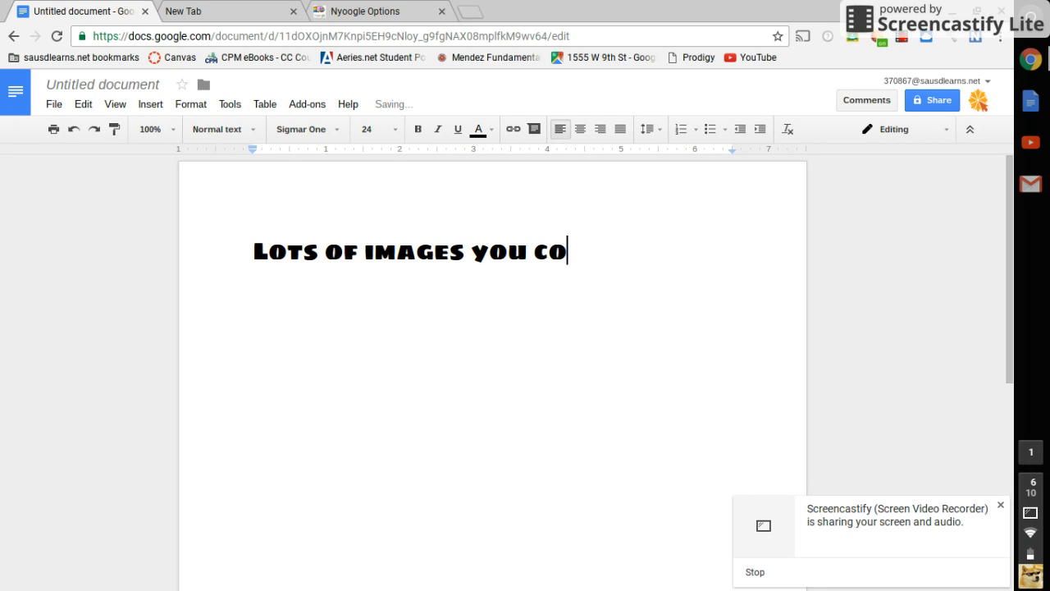
pyautogui.write('uld')
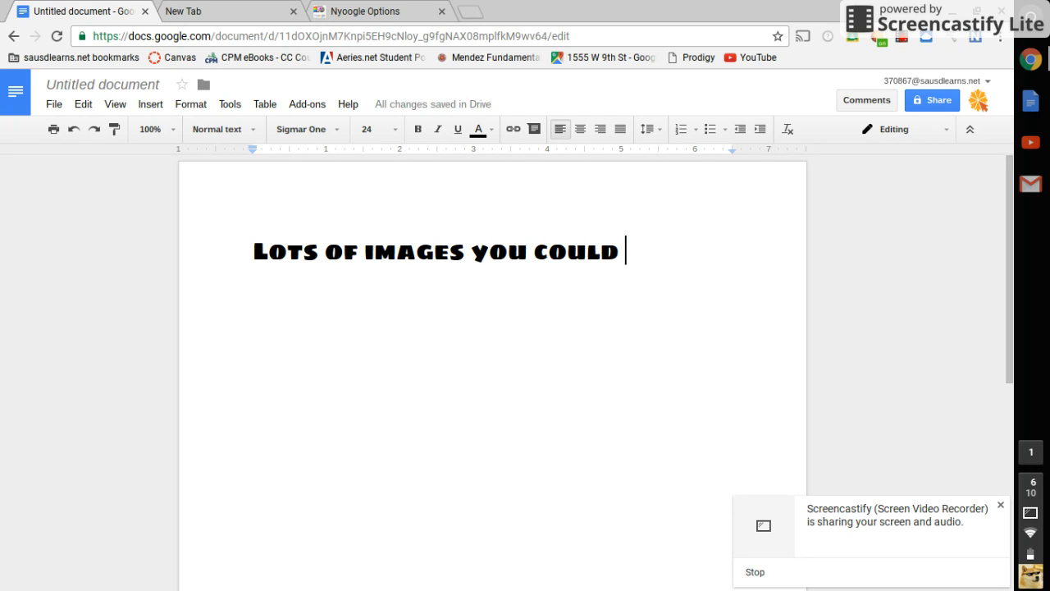
pyautogui.write('even do y')
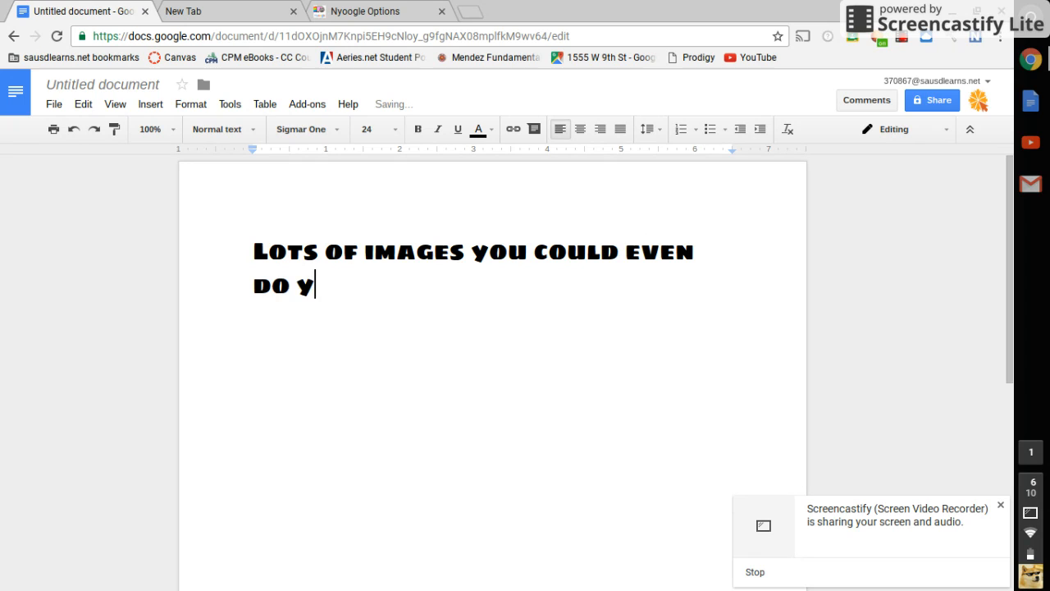
pyautogui.write('our o')
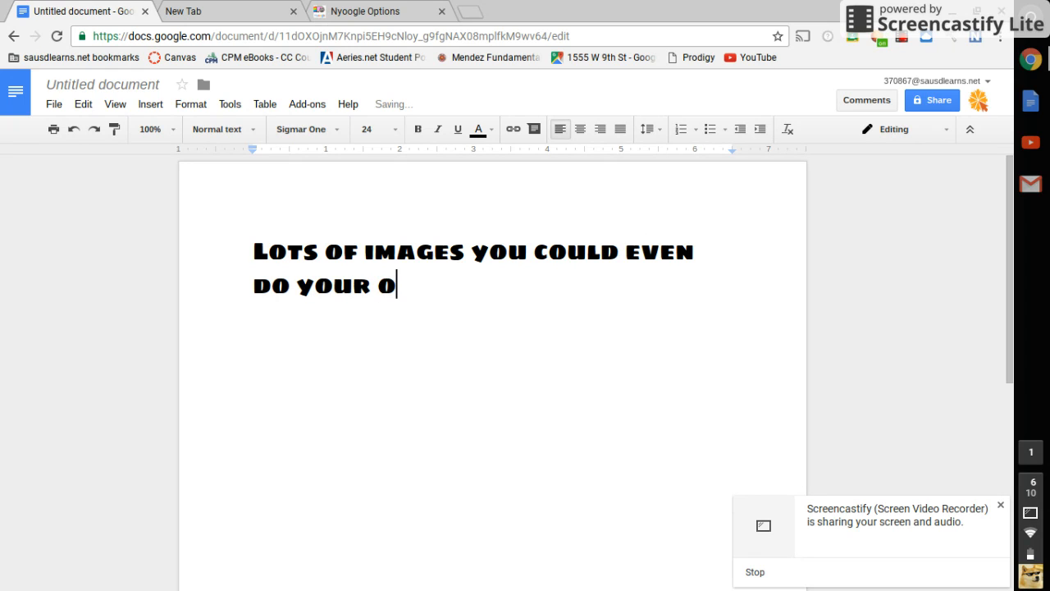
pyautogui.write('wn custo')
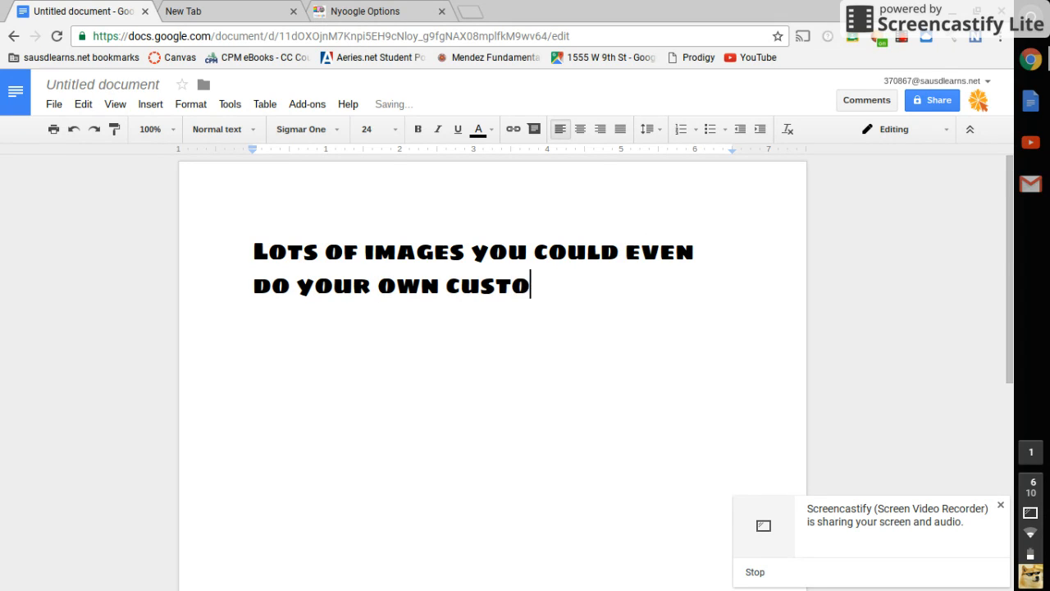
pyautogui.write('m image')
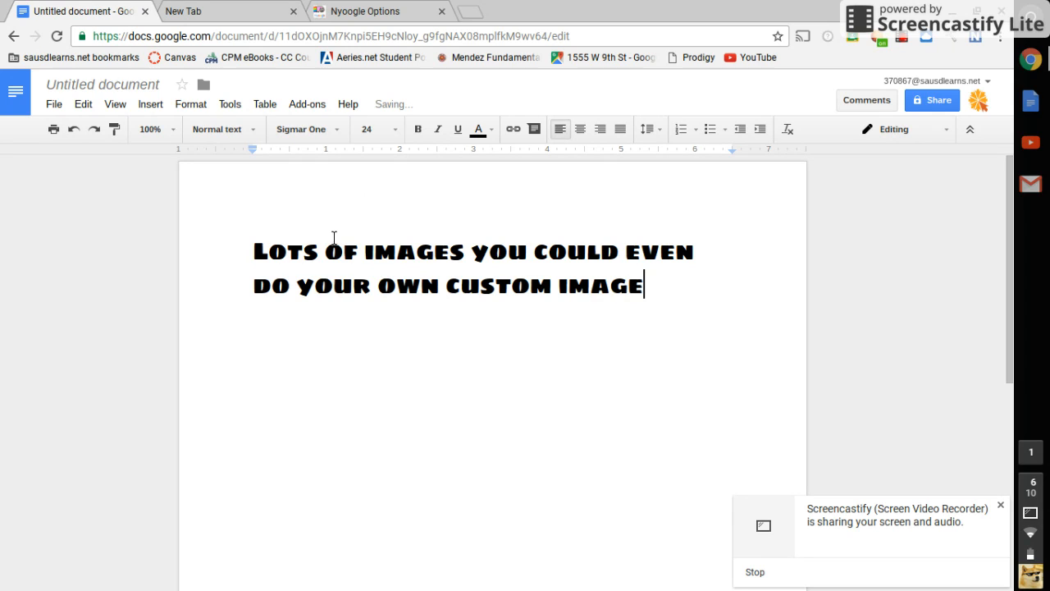
pyautogui.write('!')
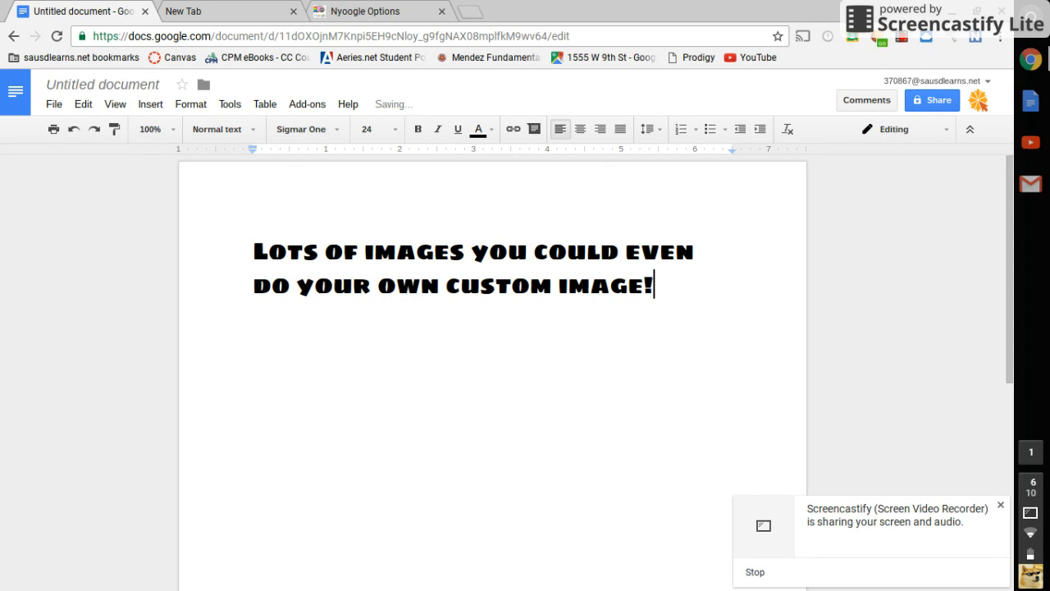
pyautogui.write(':-')
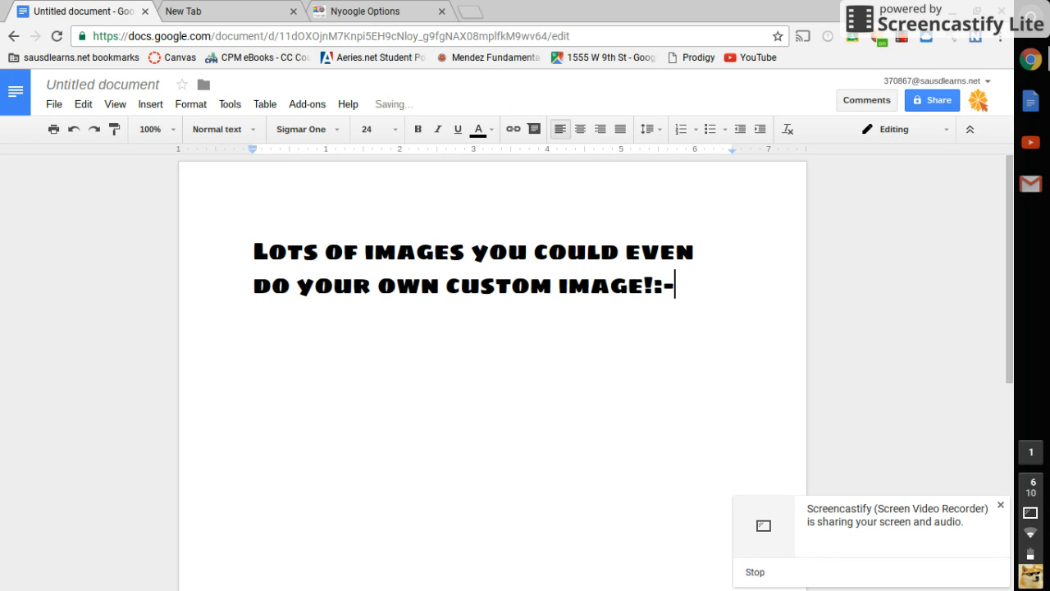
pyautogui.write(')')
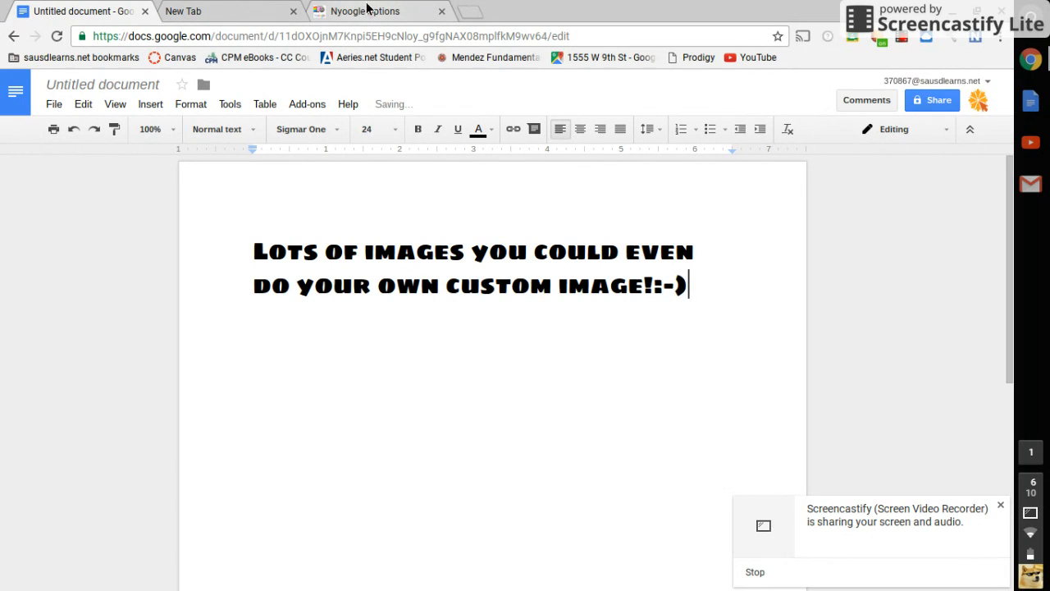
pyautogui.moveTo(377, 11)
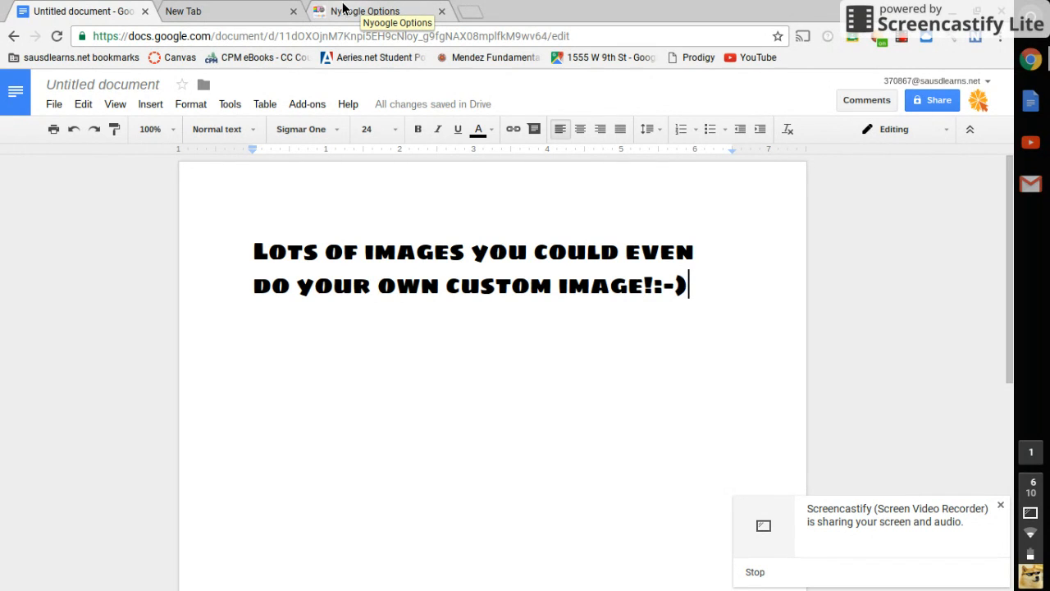
pyautogui.moveTo(958, 15)
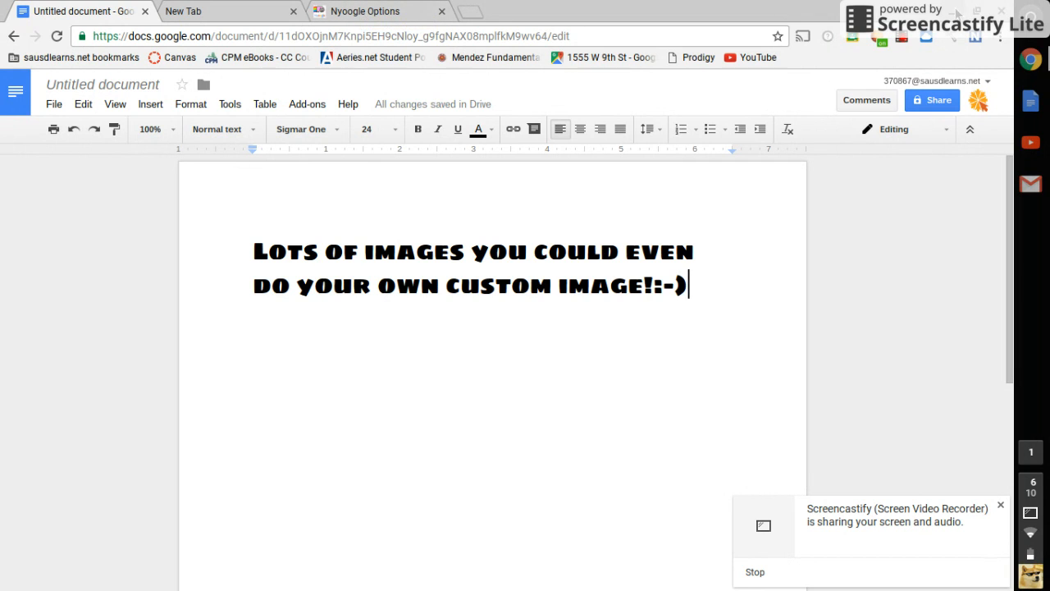